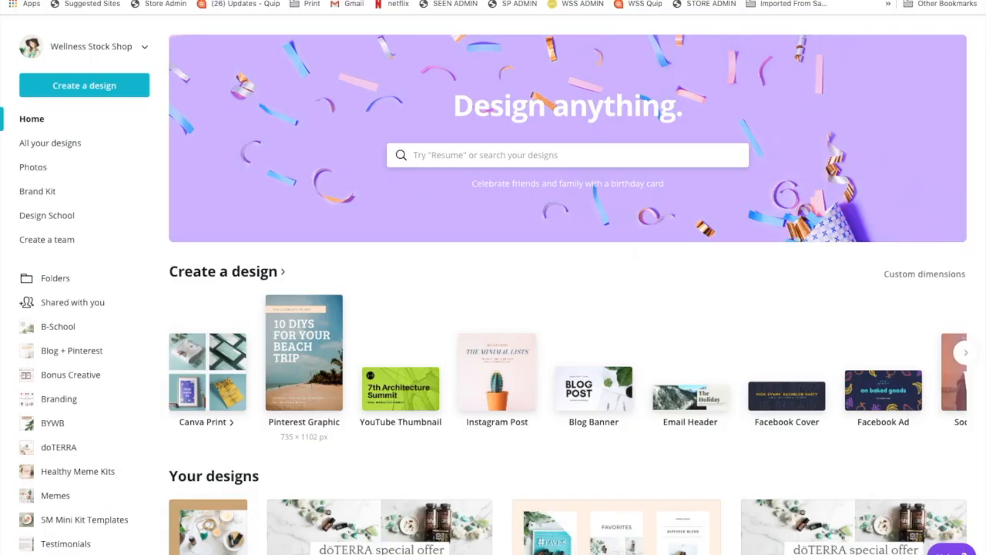
mouse_move(366, 105)
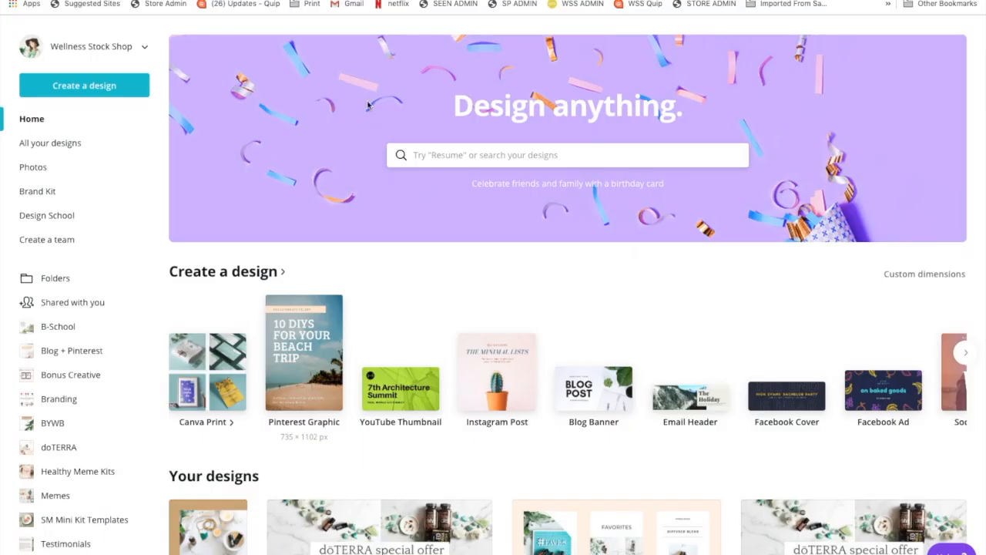
mouse_move(604, 335)
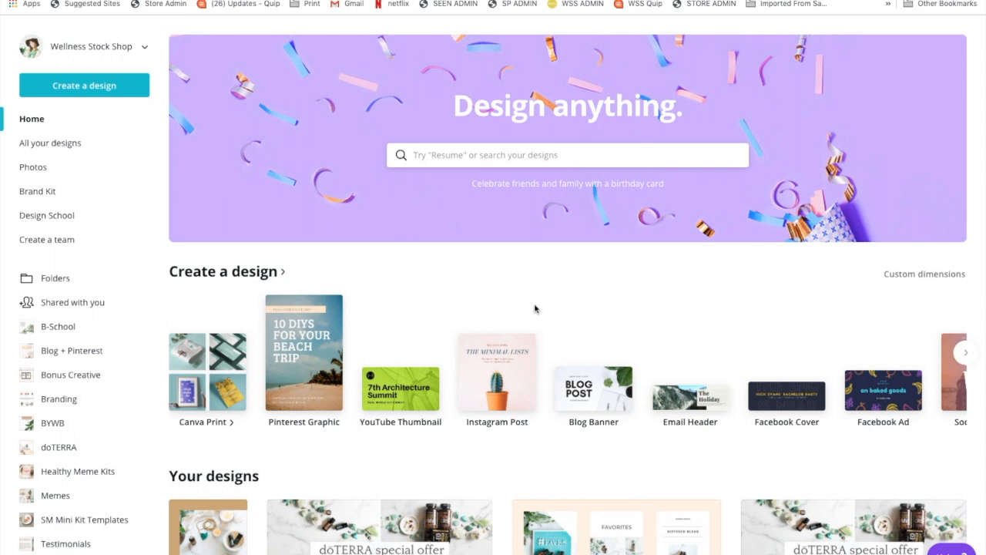
mouse_move(343, 340)
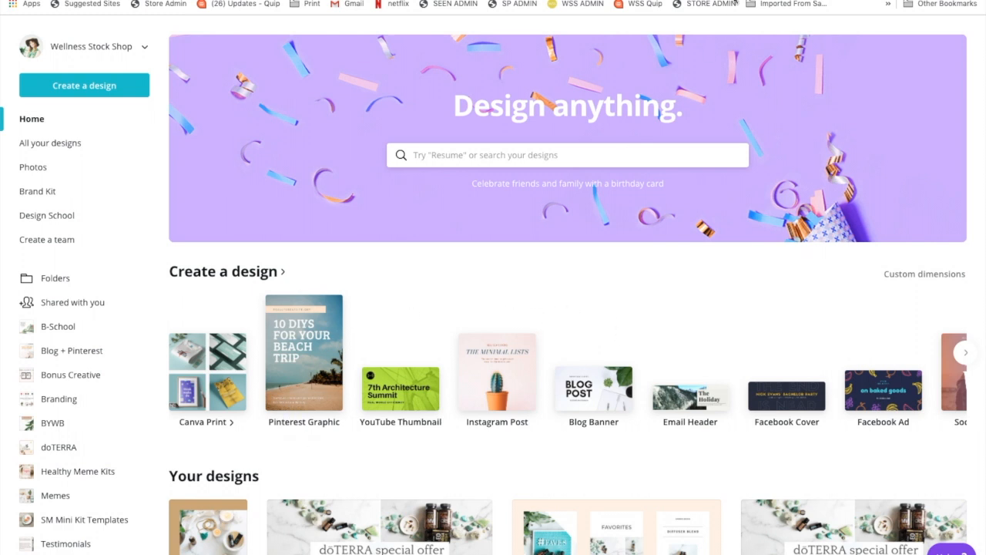
Create a new blank Pinterest Graphic design from the home page
click(302, 351)
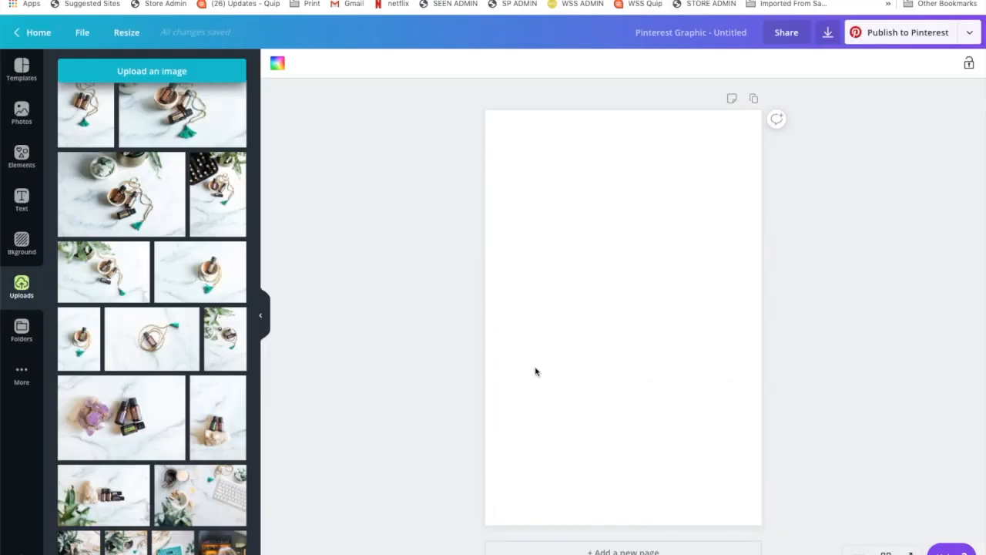
mouse_move(428, 354)
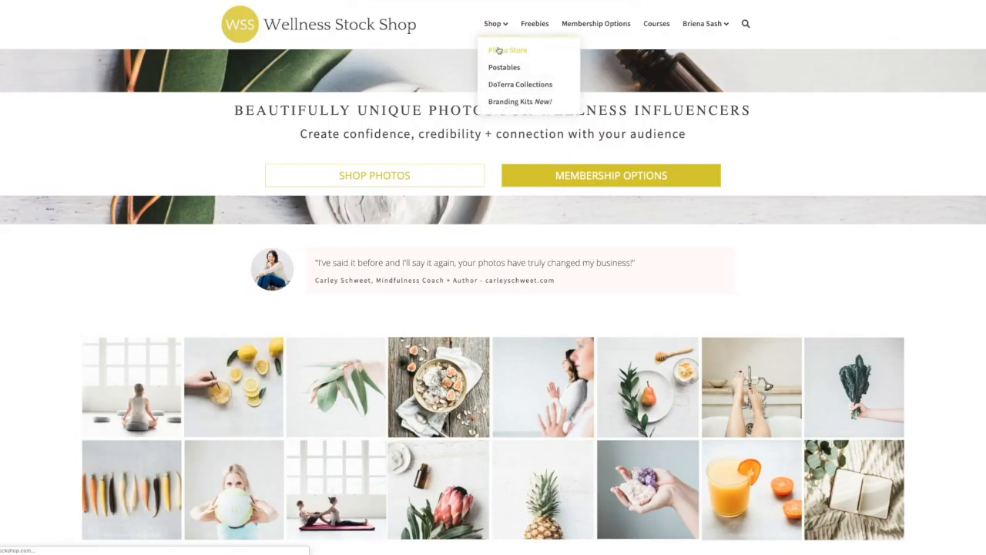
Browse the shop's stock photo store and scroll down to the doTERRA collections
click(508, 49)
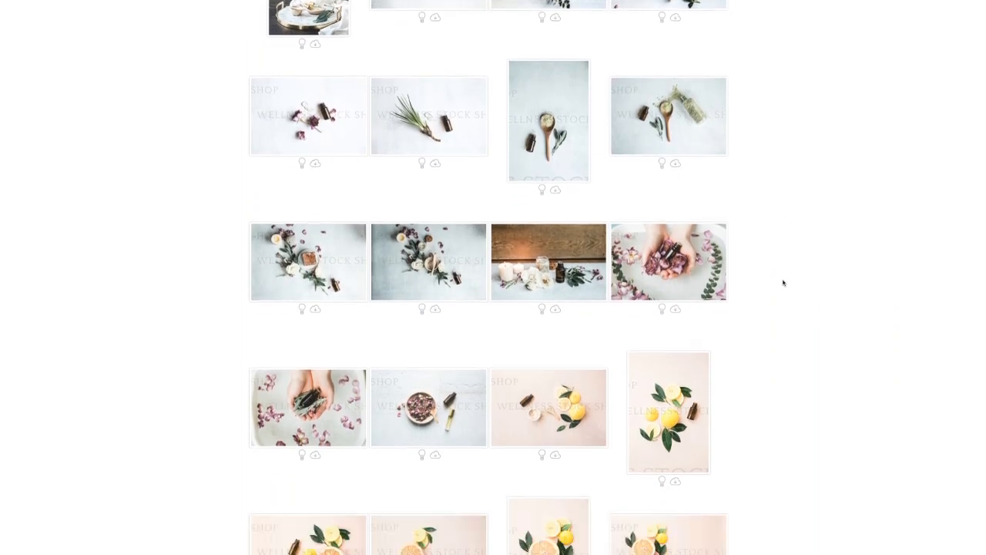
scroll(down, 3)
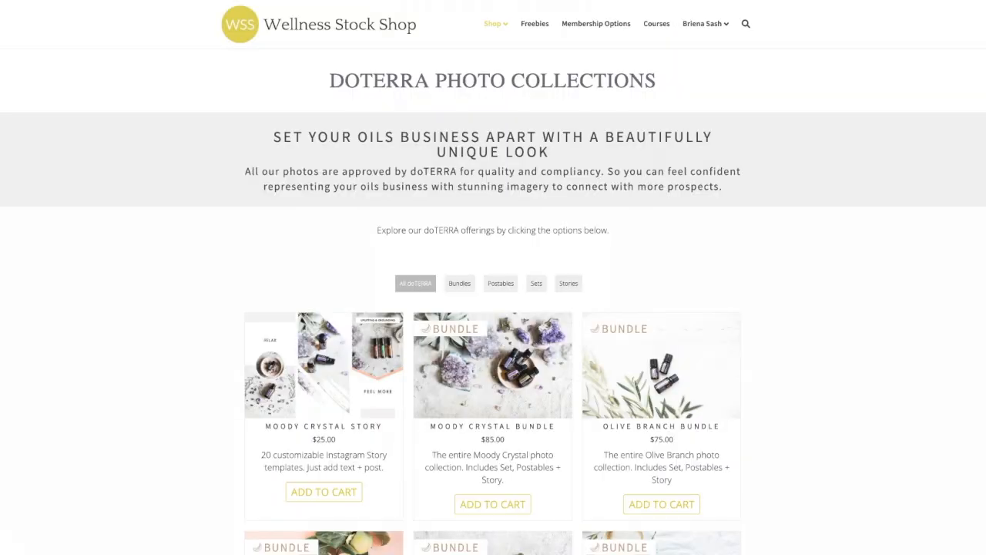
scroll(down, 3)
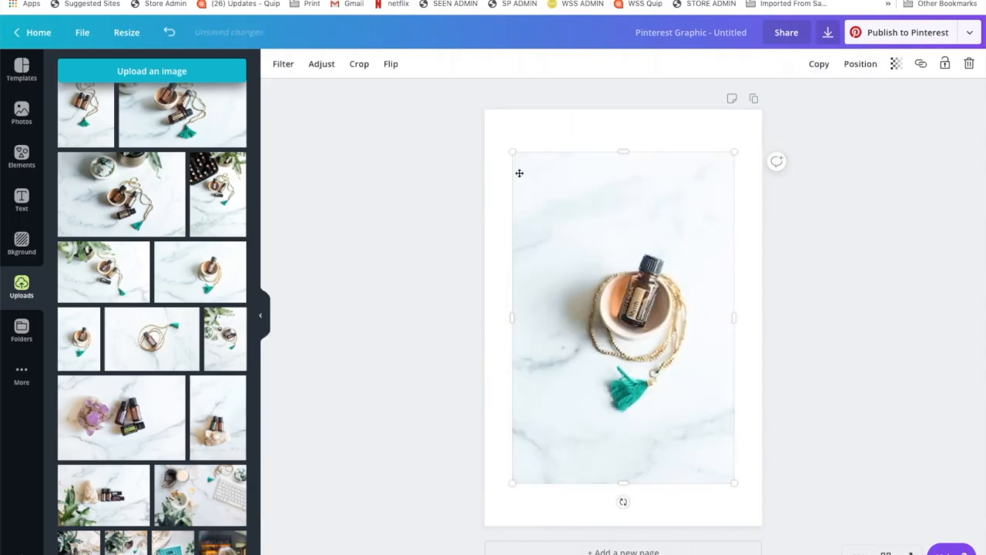
Stretch the oil bottle photo by its corner so it covers the whole page
drag(511, 153, 480, 111)
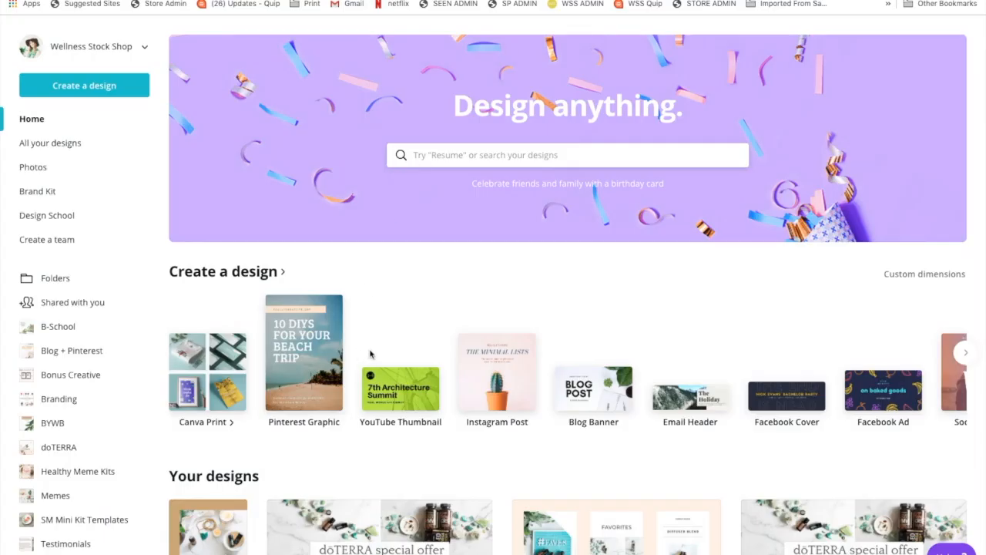
mouse_move(289, 447)
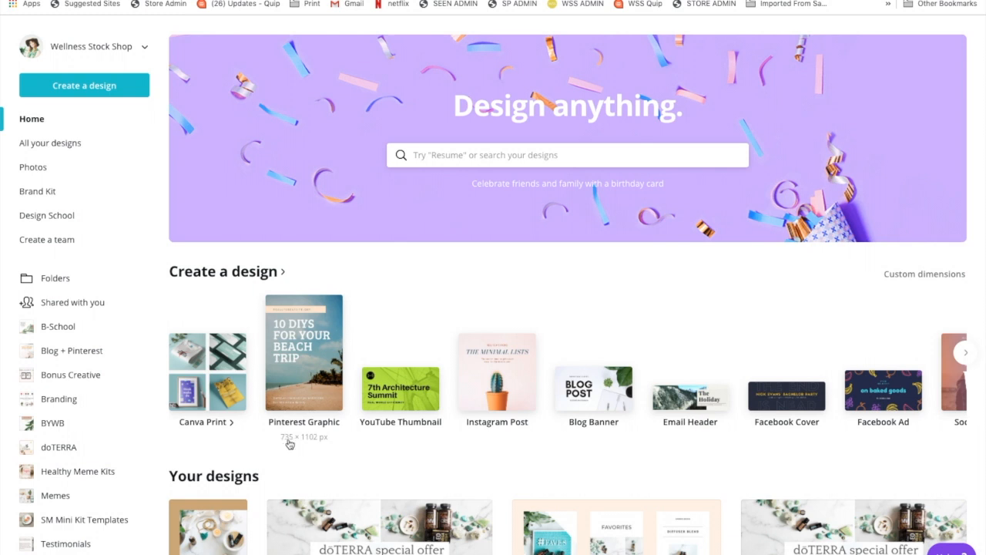
mouse_move(324, 445)
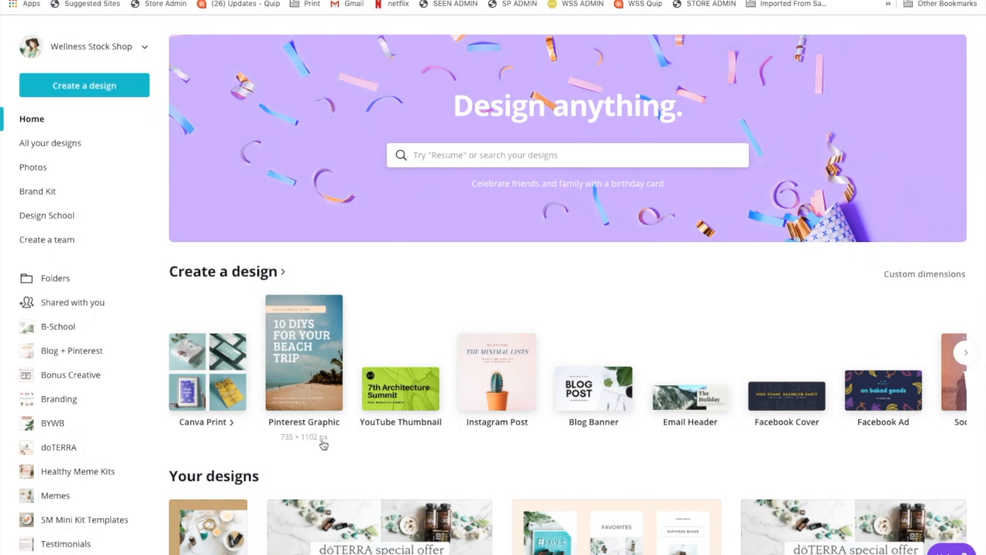
mouse_move(323, 441)
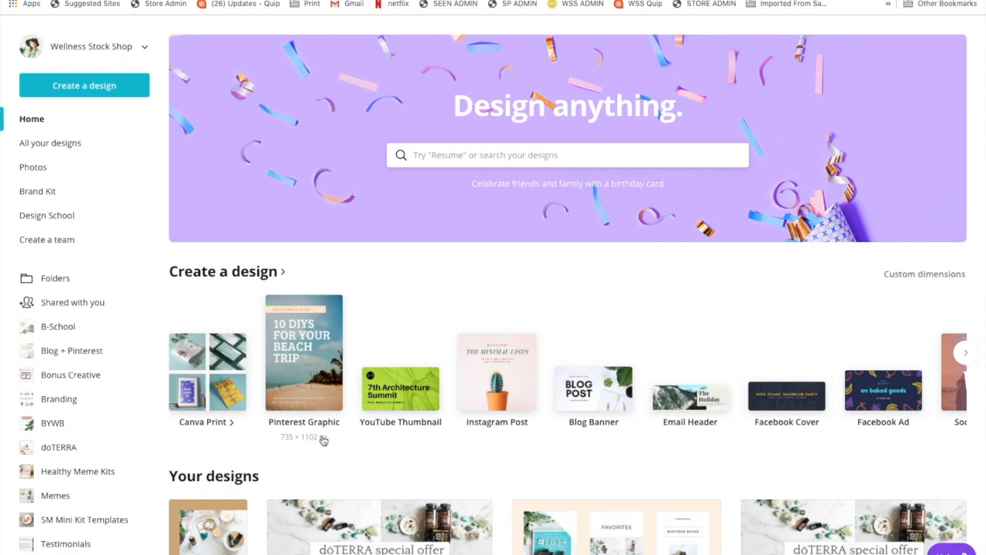
mouse_move(316, 444)
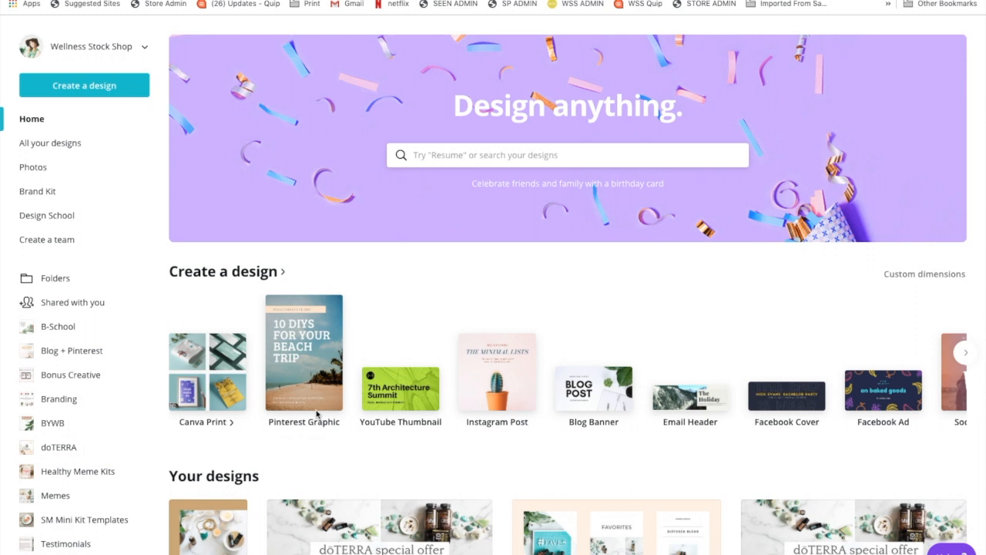
mouse_move(647, 85)
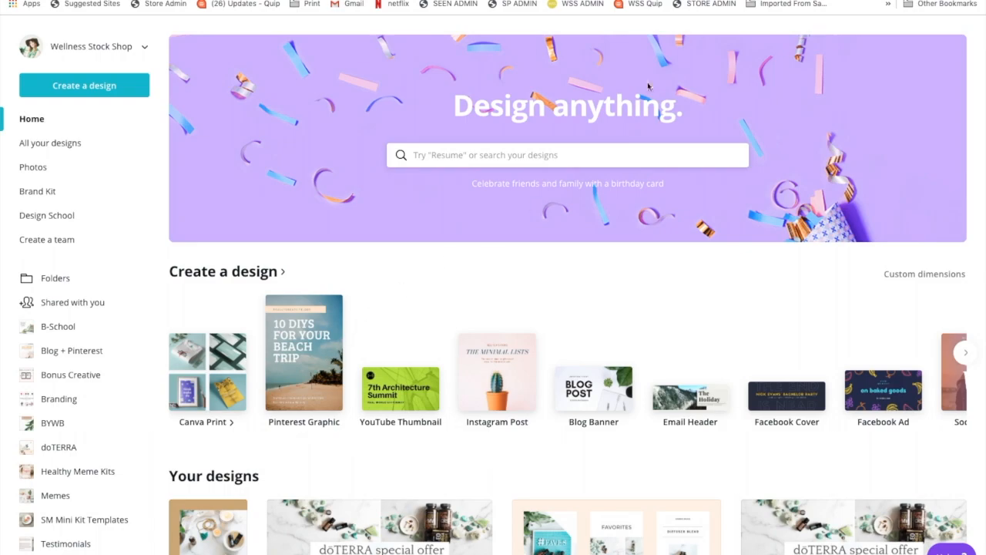
Reopen the Pinterest design and start the heading with 'My' for Myrrh Diffuser Blends
click(304, 351)
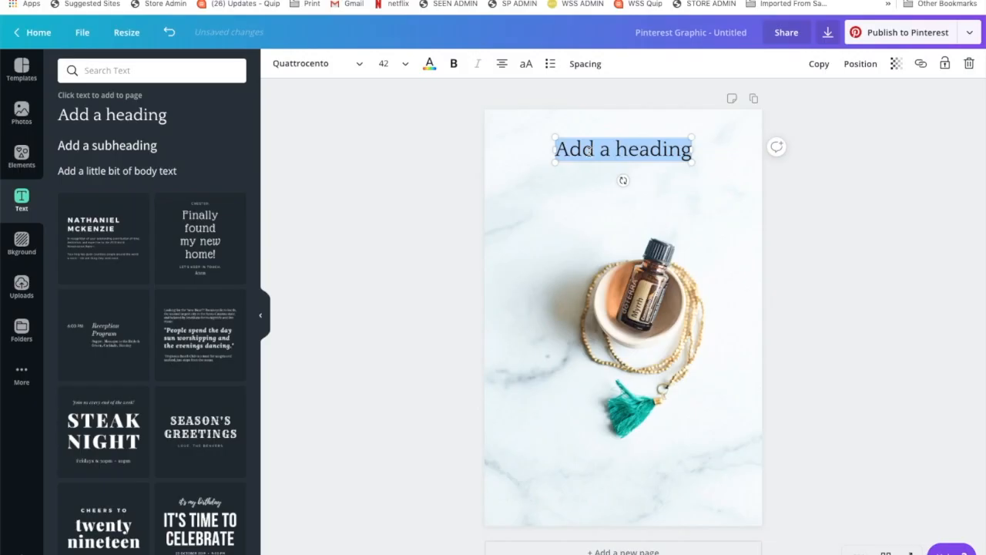
text(Myrrh Diffuser Blends)
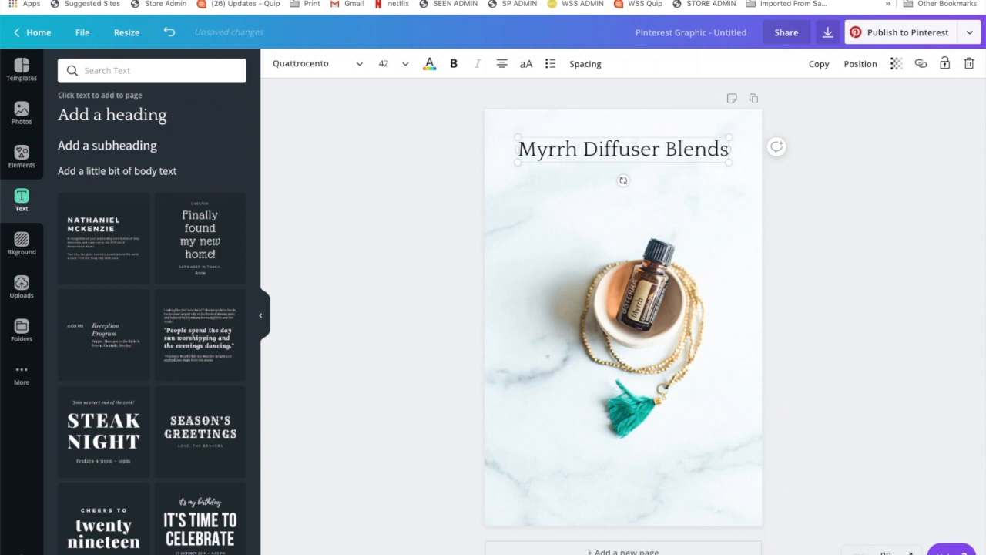
Select the whole heading, search fonts for 'bad' and apply Badhorse Script
triple_click(622, 148)
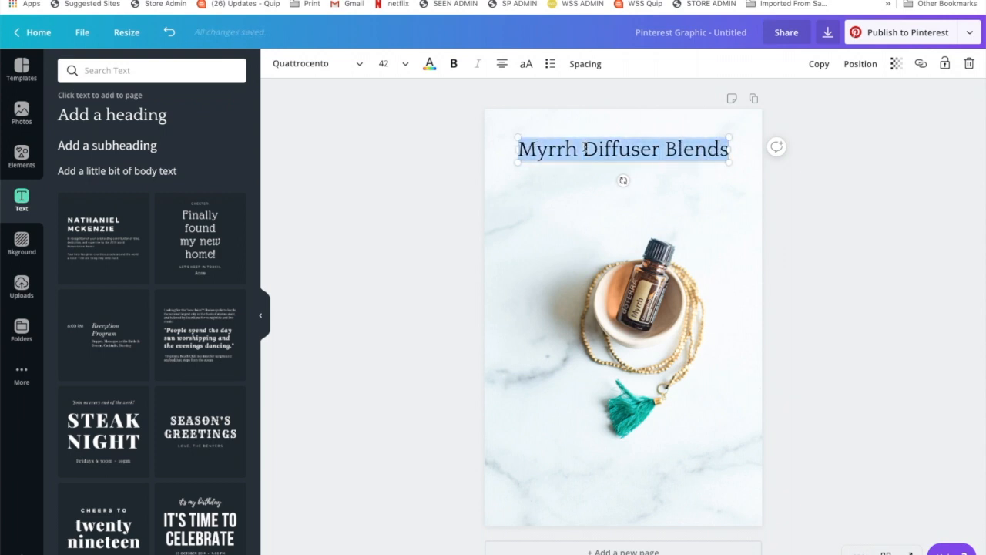
click(315, 63)
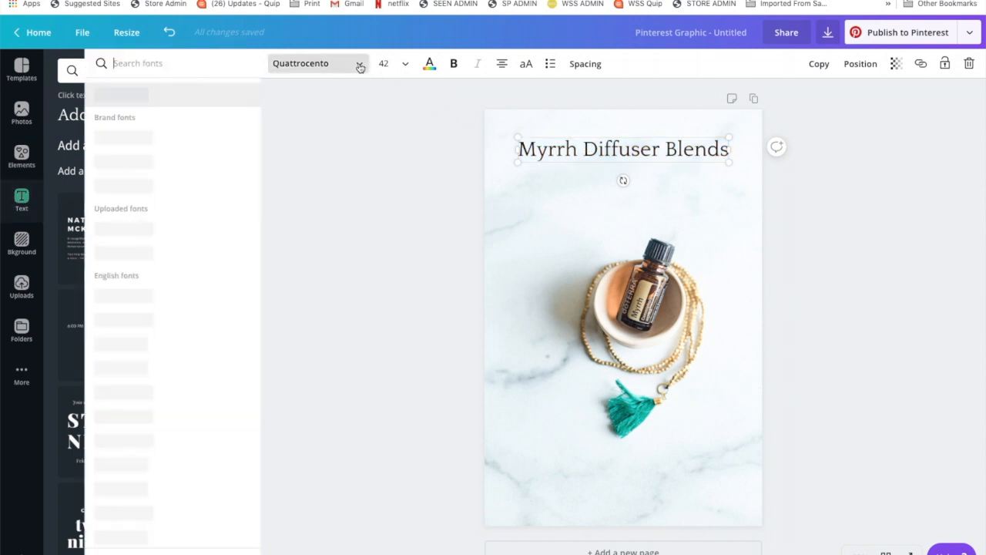
click(154, 64)
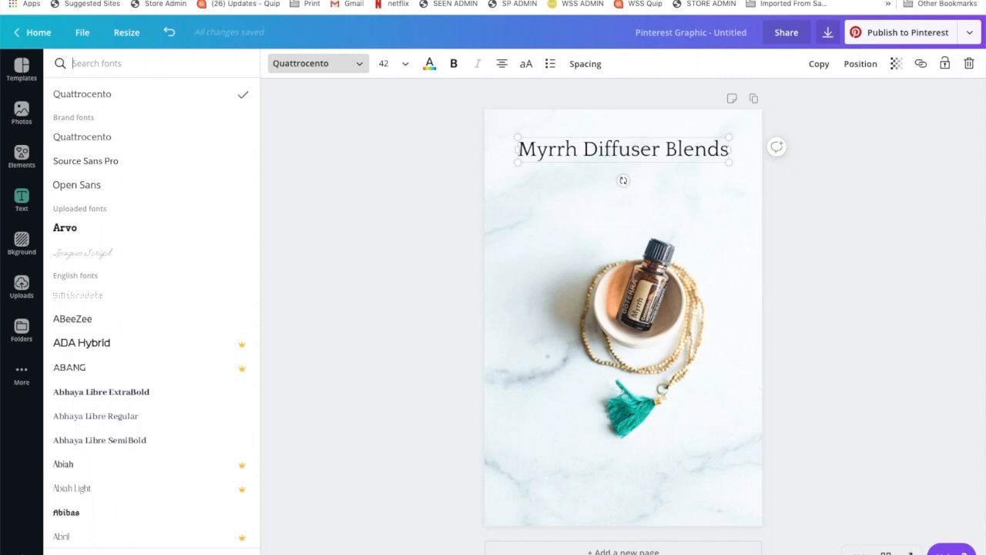
text(badhor)
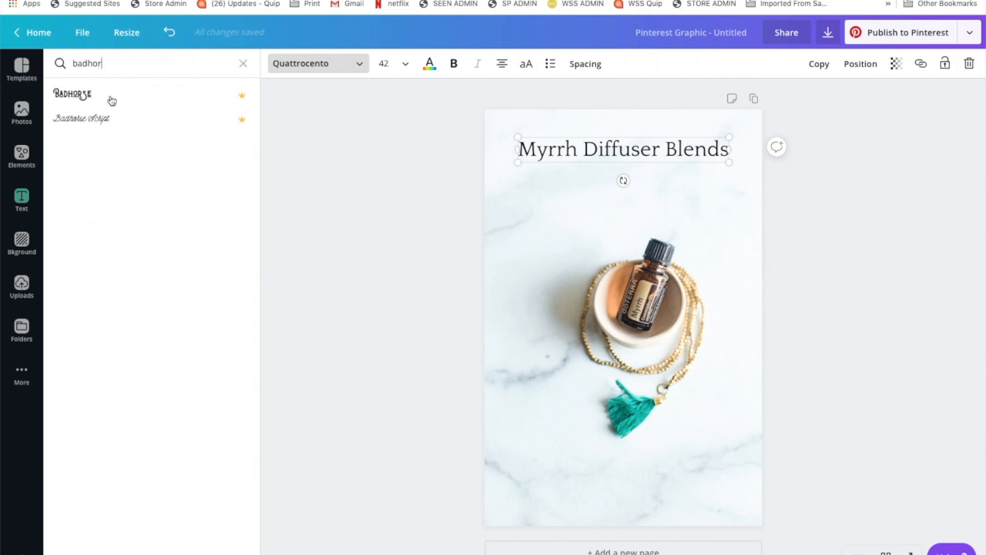
click(82, 117)
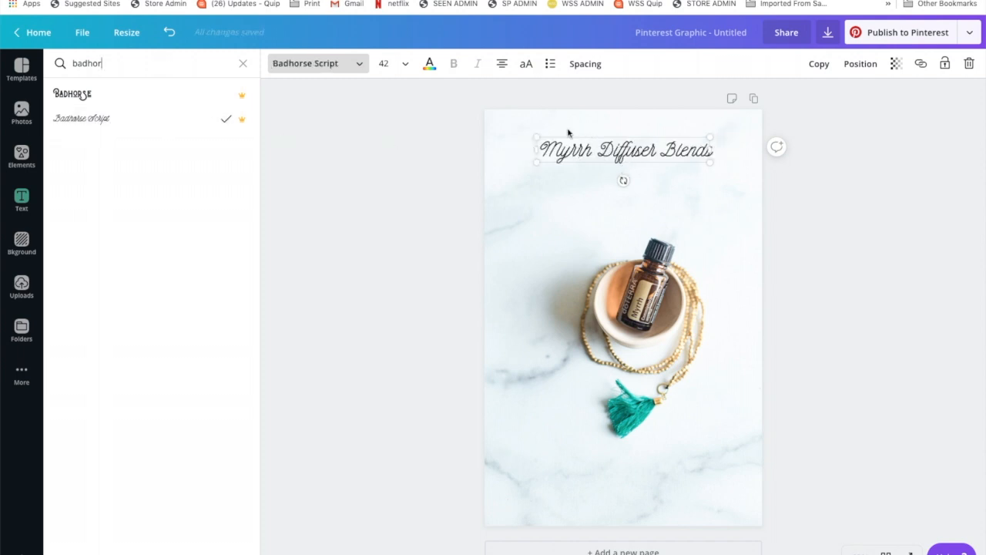
drag(622, 151, 627, 172)
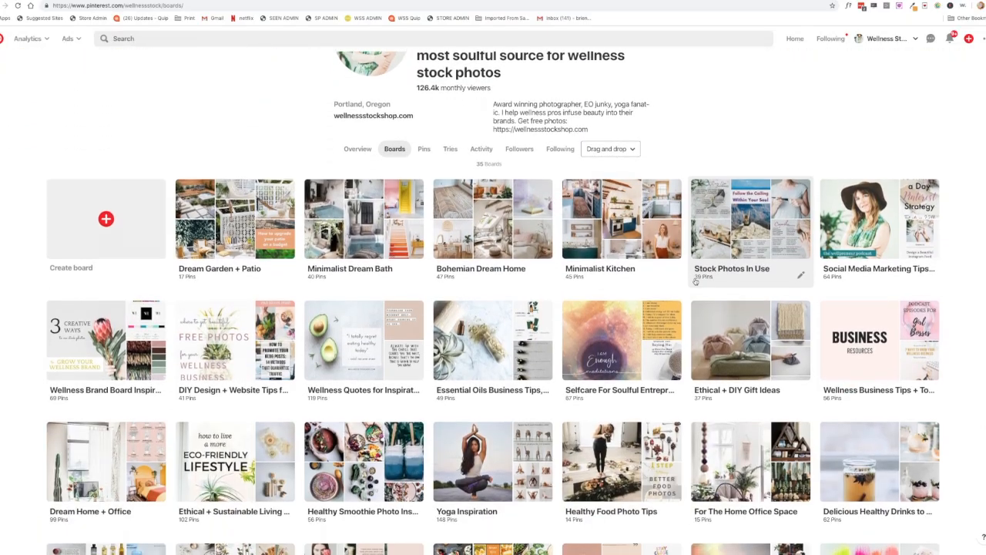
Scroll down through the wellness stock photos profile's Pinterest boards
scroll(down, 3)
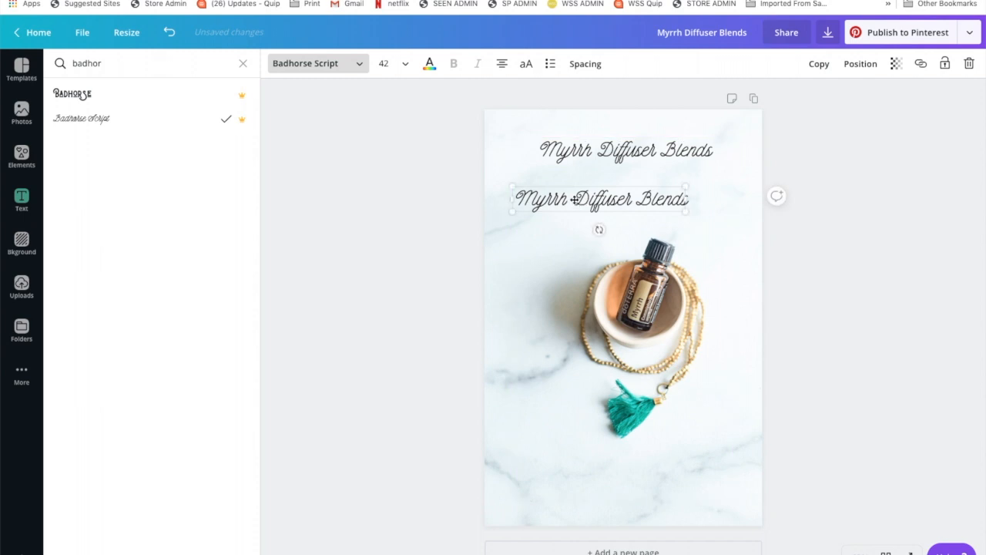
Shrink the duplicate script heading to size 21 and add a text box for ingredients
click(407, 63)
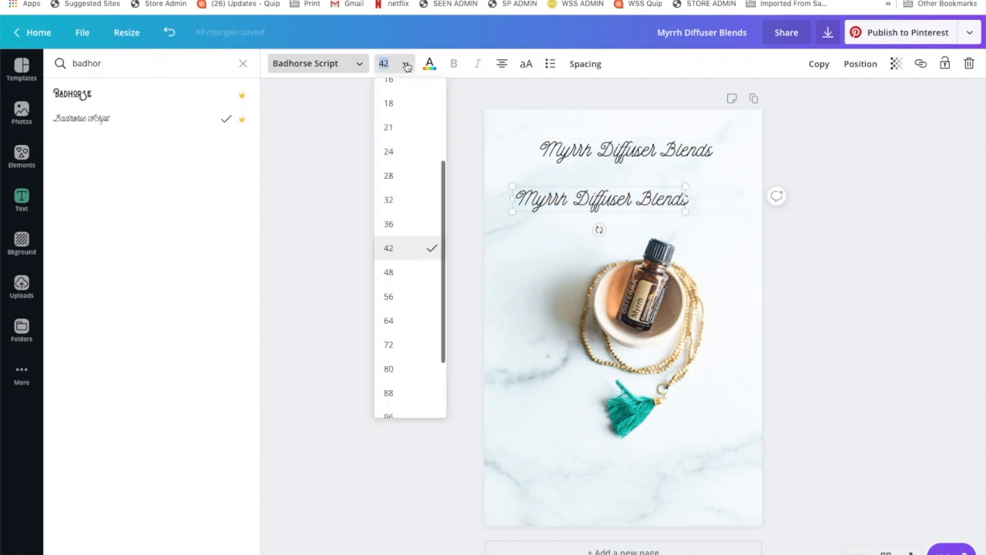
click(388, 126)
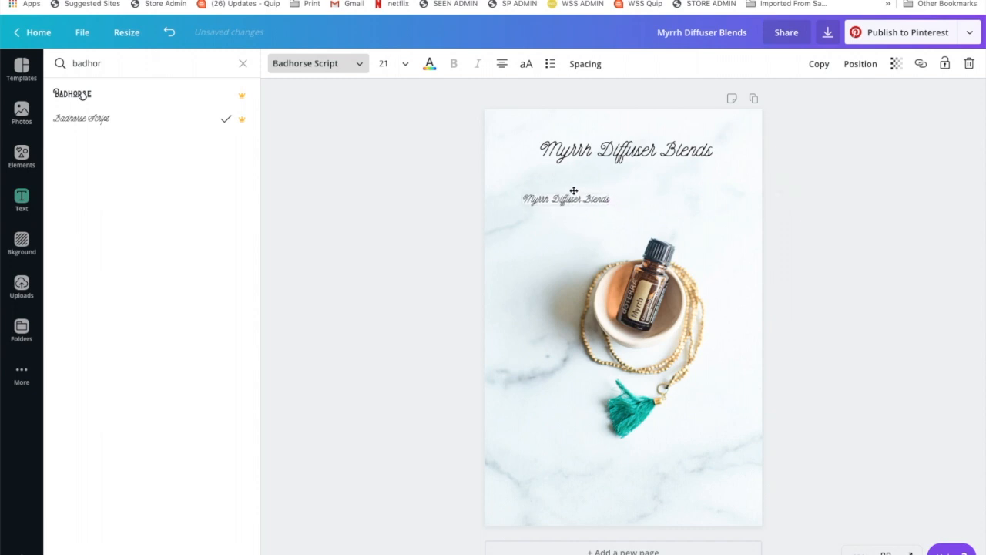
click(567, 197)
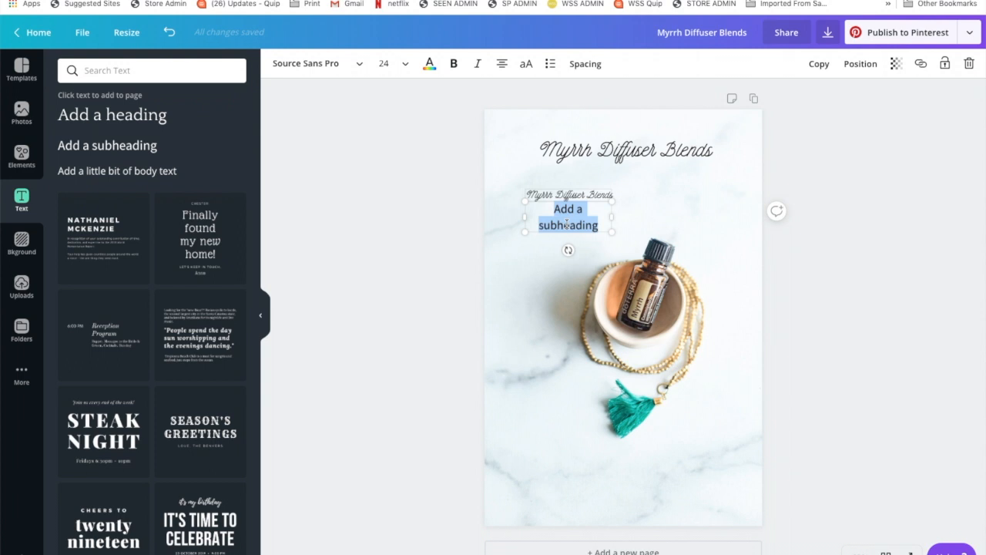
List the recipe: 2 drops frankincense, 2 drops wild orange, 2 drops myrrh
text(2)
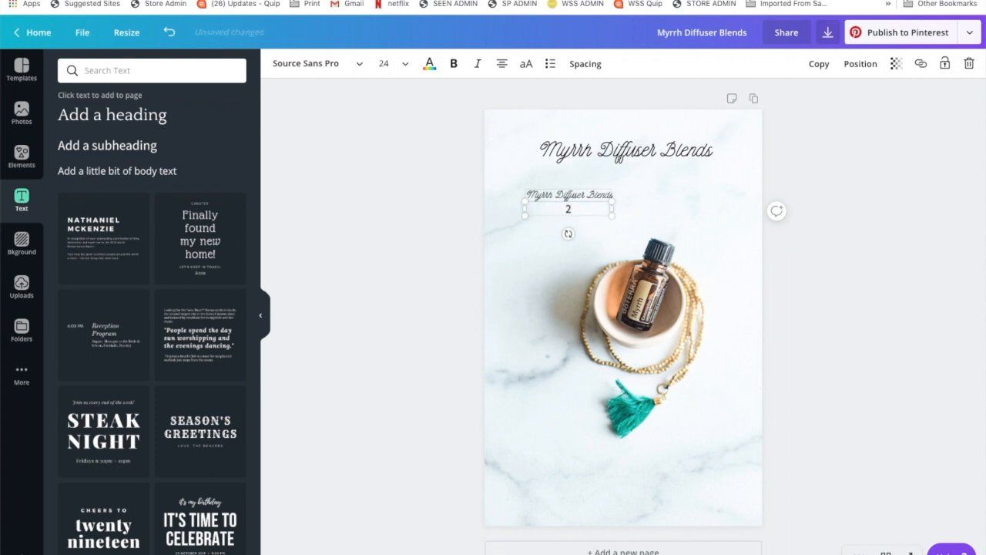
text(drops)
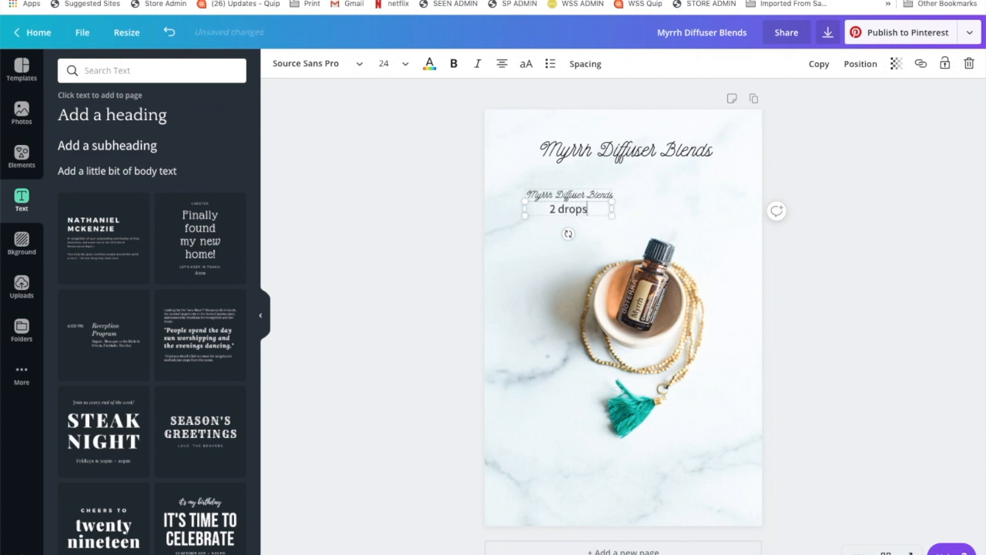
text(frankinsence)
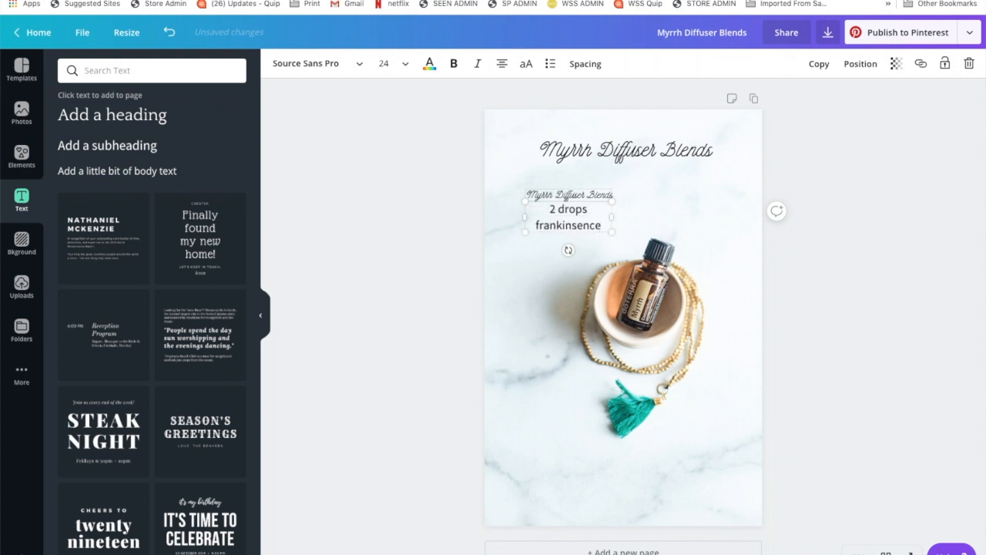
text(2 drops wild)
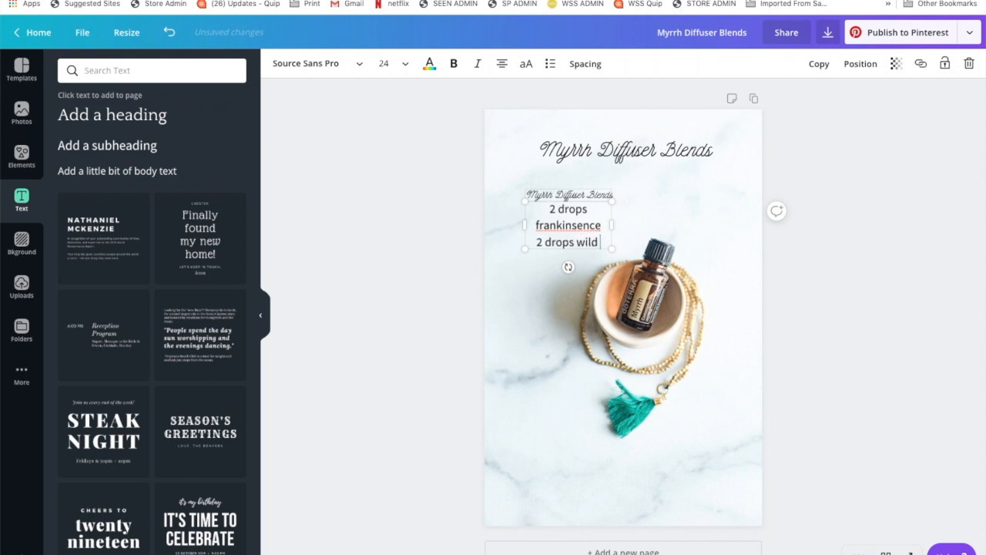
text(orange)
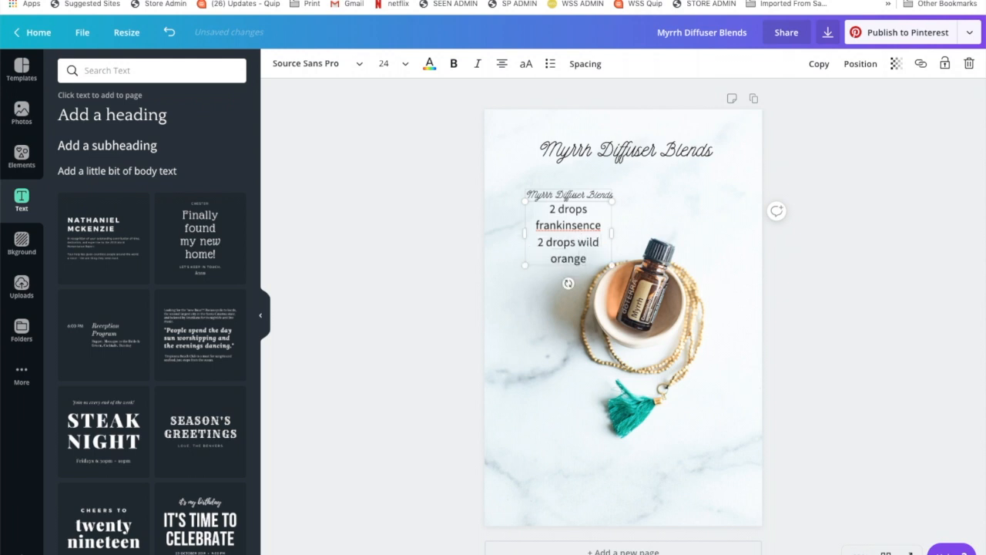
text(2 drops myrh)
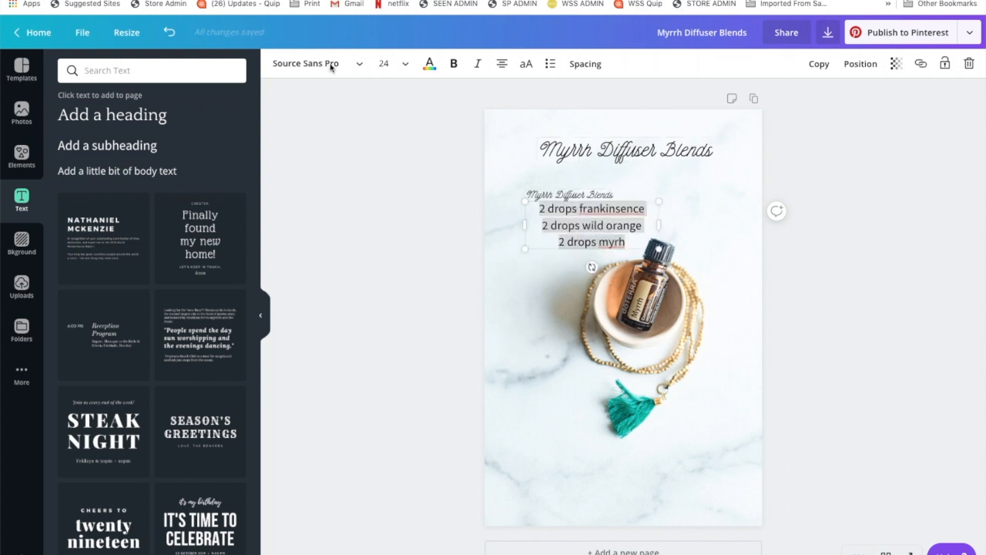
Set the recipe lines in Barlow Light and reduce their font size
click(305, 63)
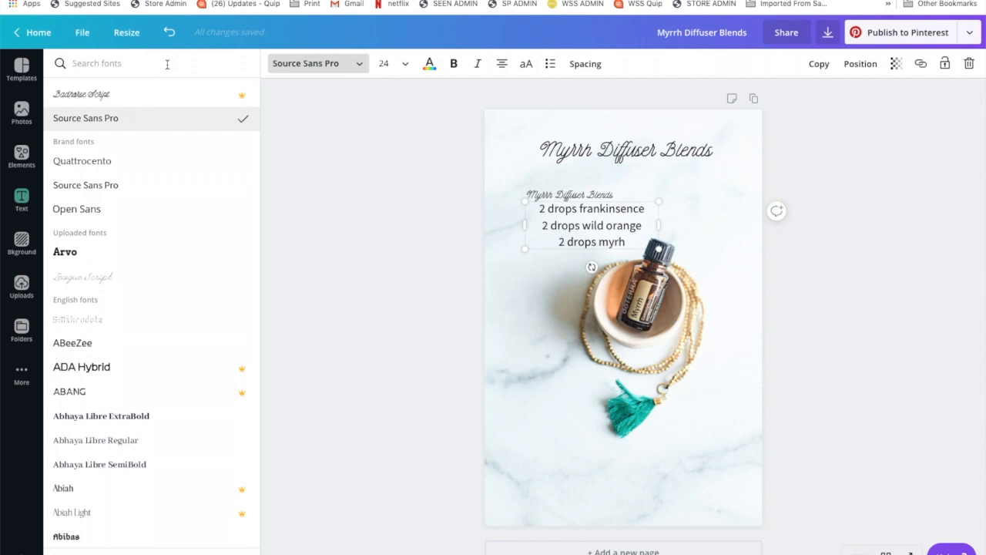
text(bar)
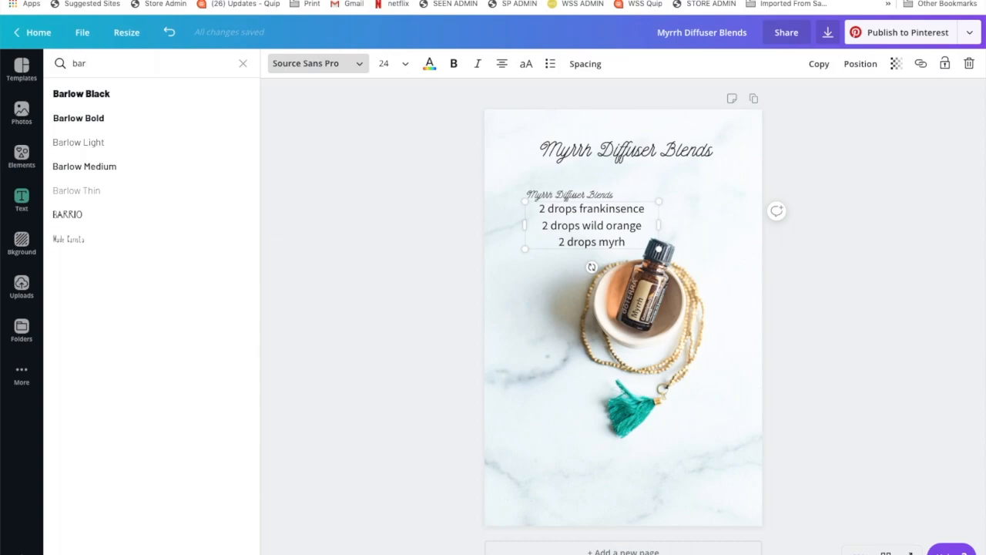
click(77, 142)
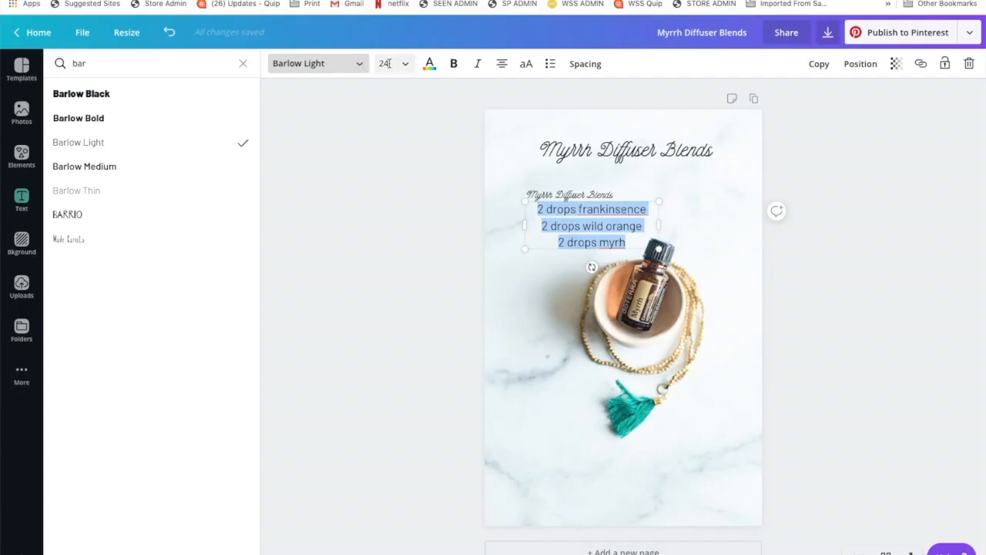
click(388, 151)
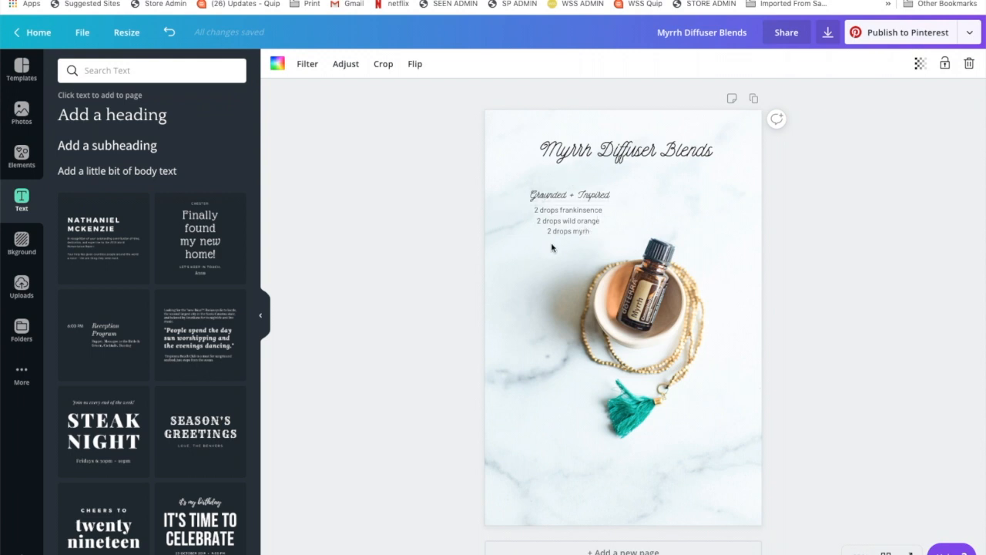
mouse_move(572, 241)
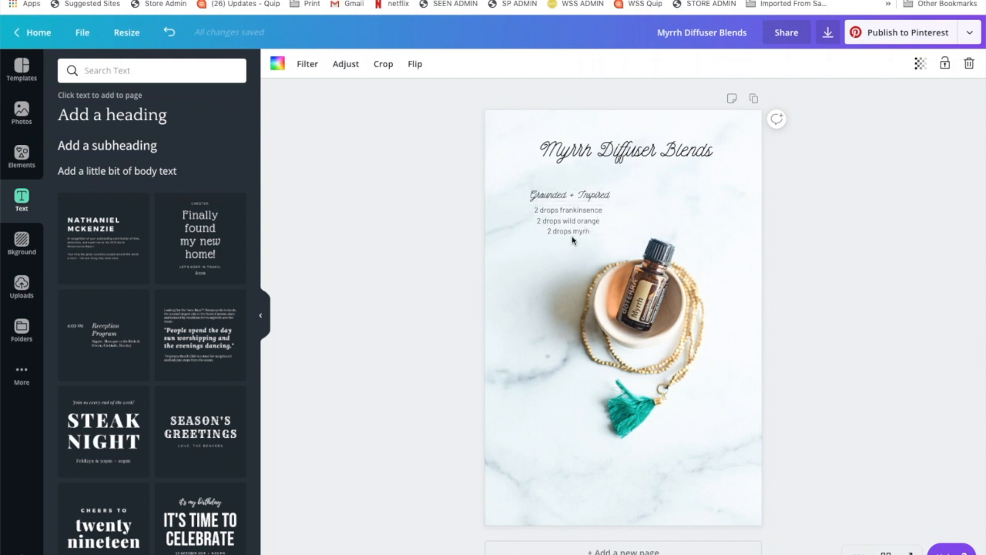
mouse_move(576, 240)
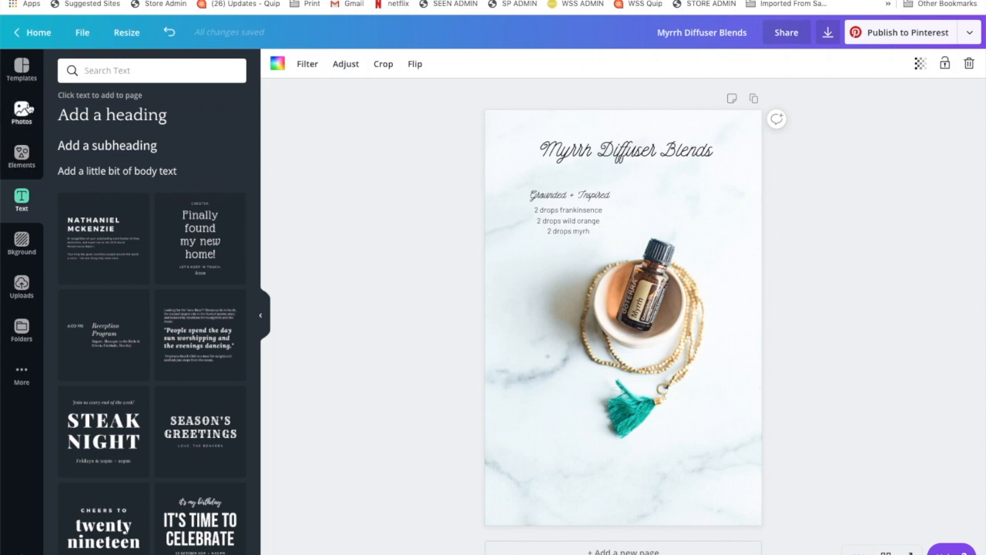
Add a white circle, send it behind the recipe text and set transparency to about 52
click(22, 157)
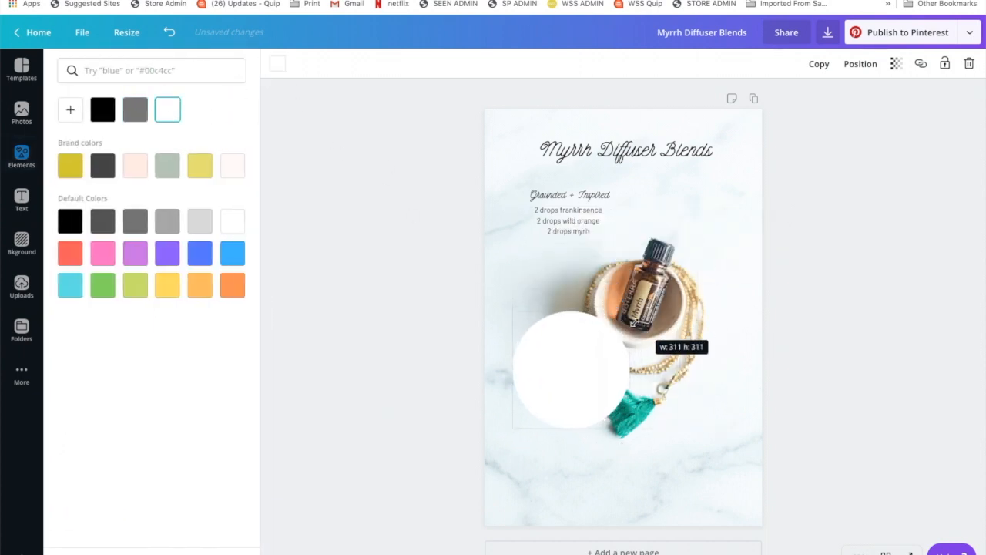
click(860, 63)
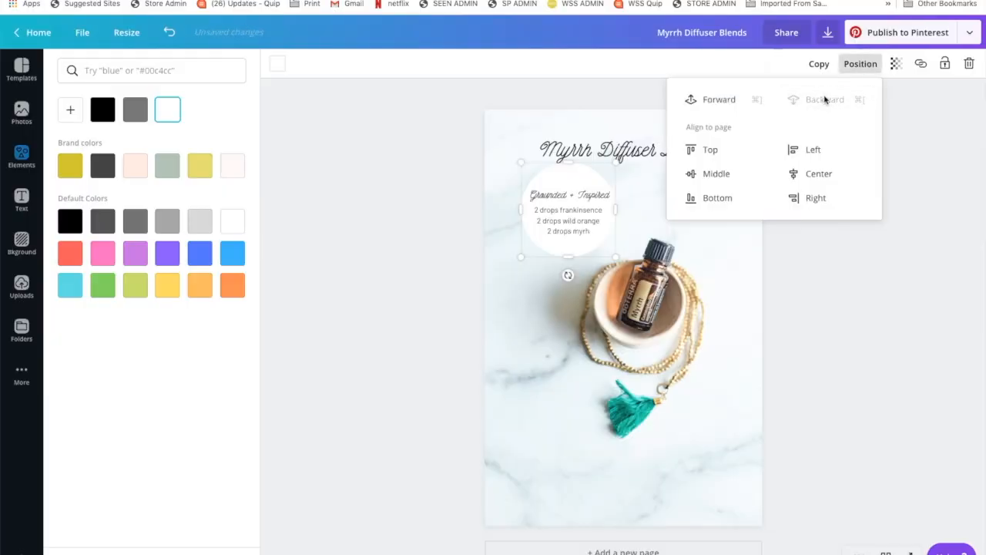
click(895, 63)
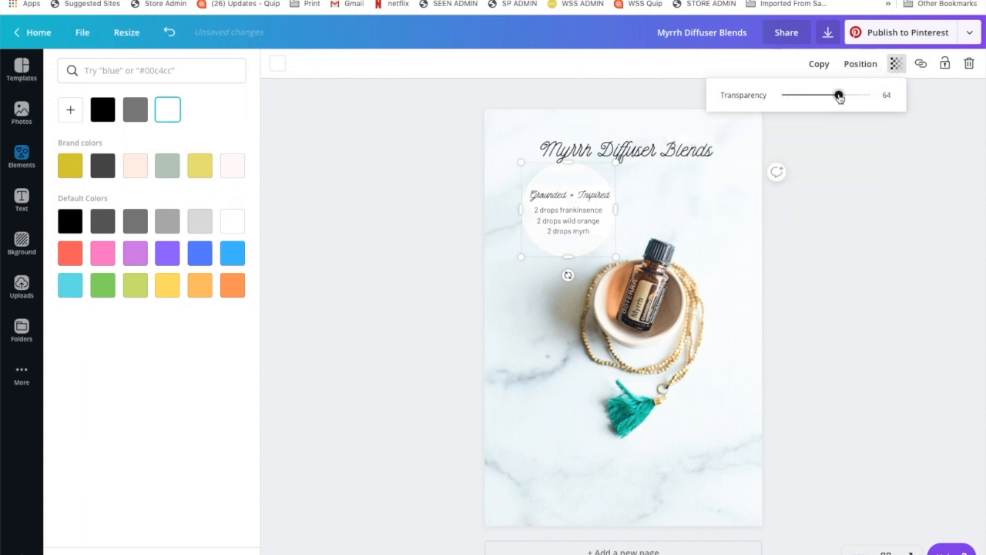
drag(838, 95, 826, 96)
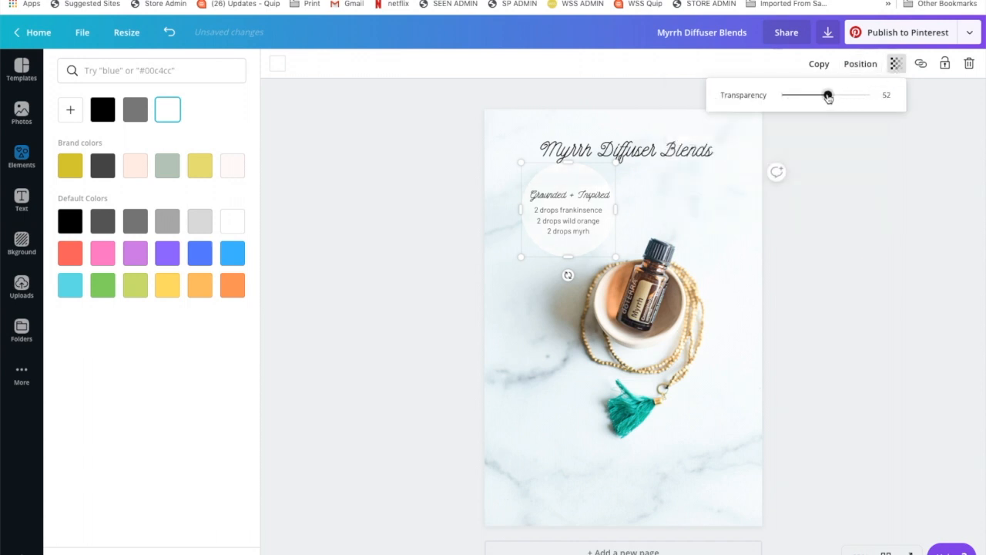
drag(832, 95, 826, 96)
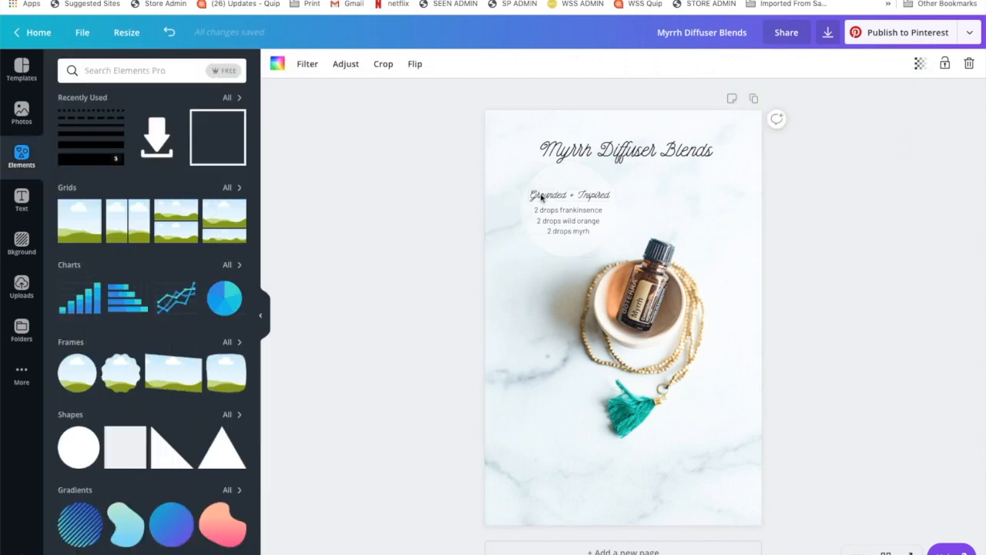
Duplicate the circle with its recipe and place copies across, lower left and bottom of the photo
click(567, 195)
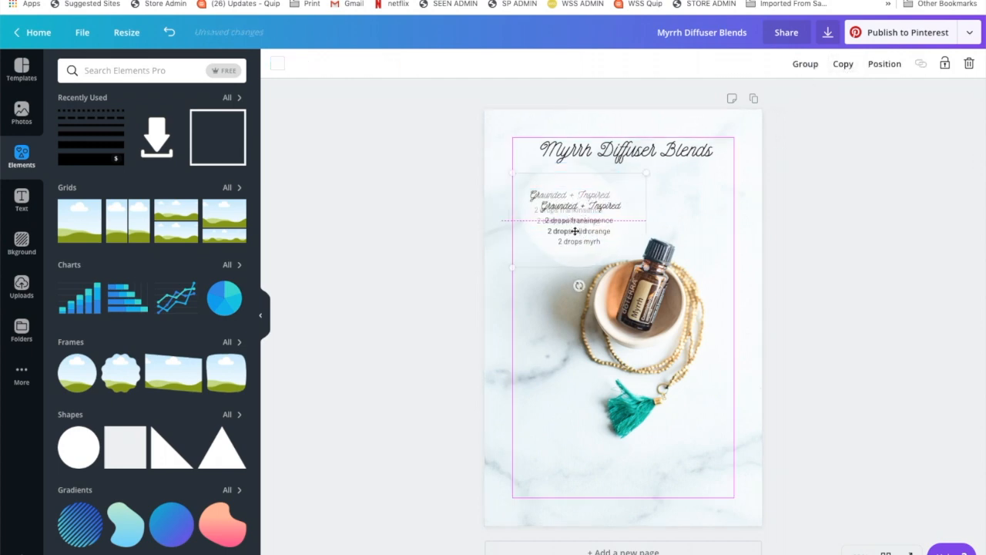
drag(578, 219, 701, 219)
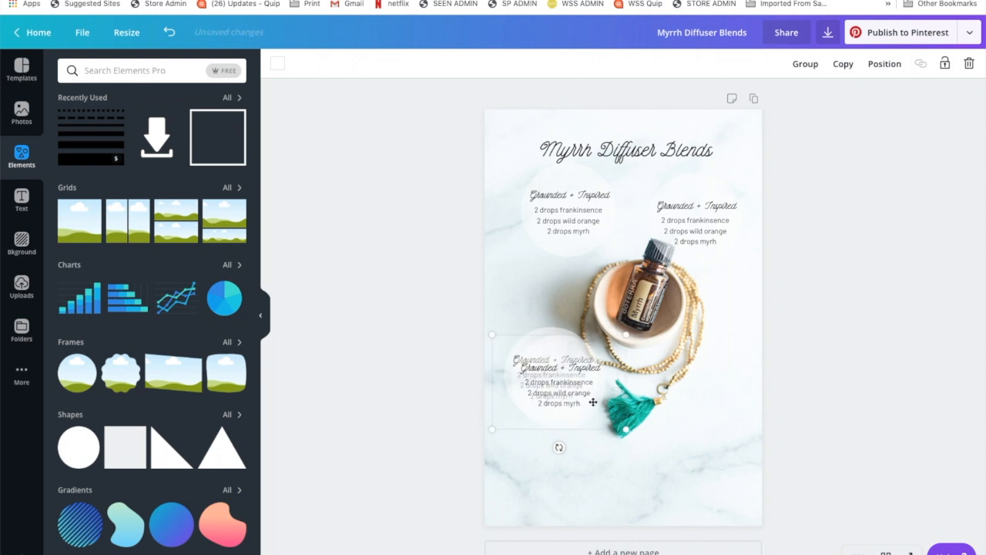
drag(558, 382, 588, 469)
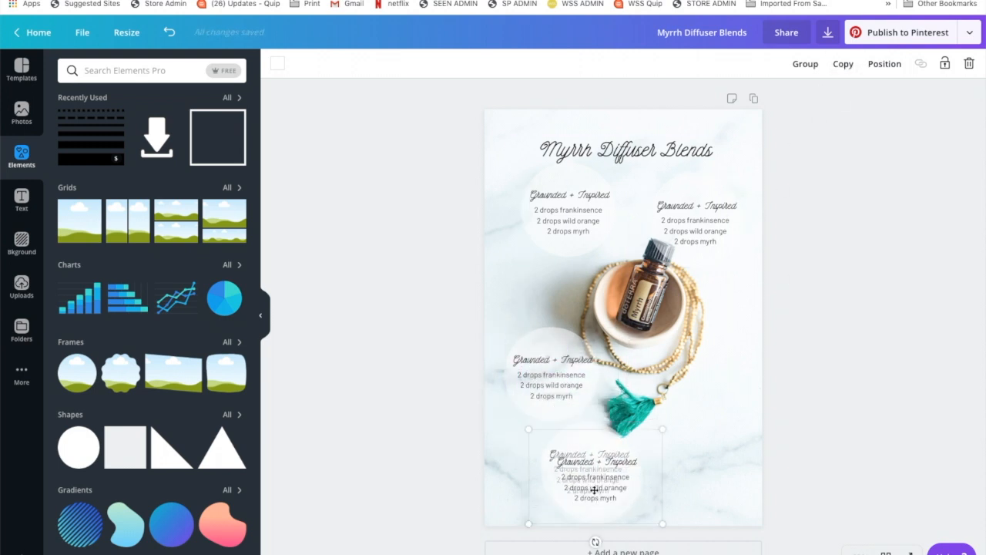
drag(595, 474, 706, 401)
text(Connected)
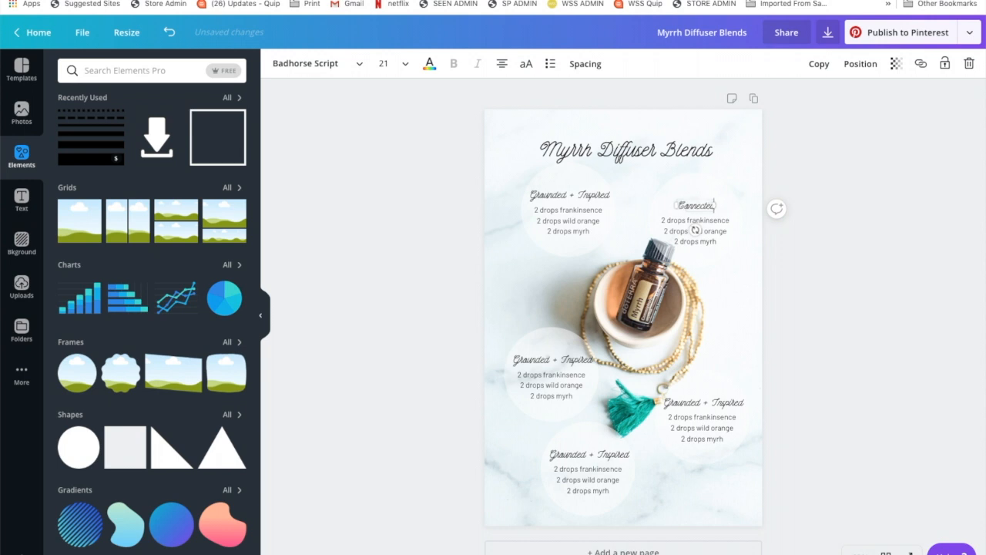
Replace the top-right circle's recipe lines and nudge the Empowered circle with its recipe into place
click(693, 231)
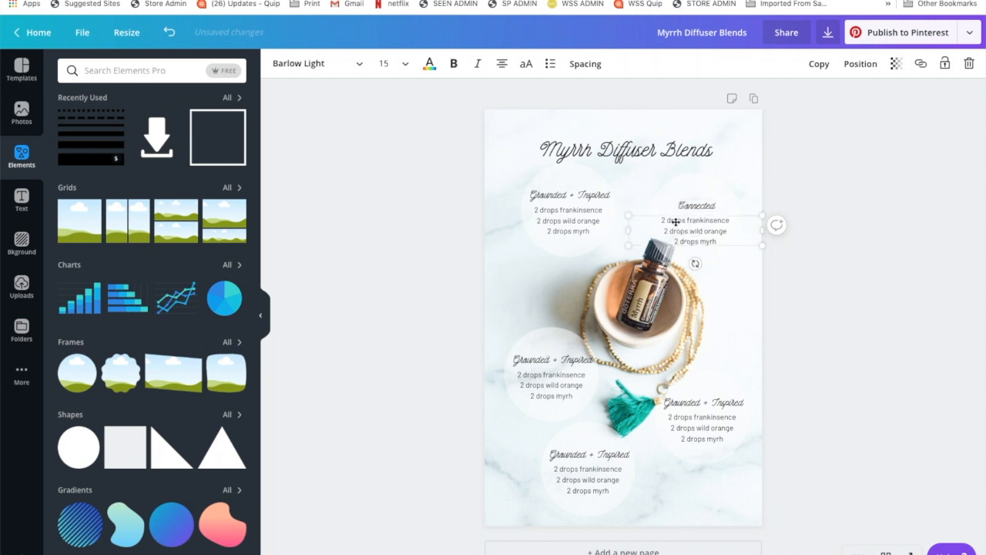
triple_click(694, 231)
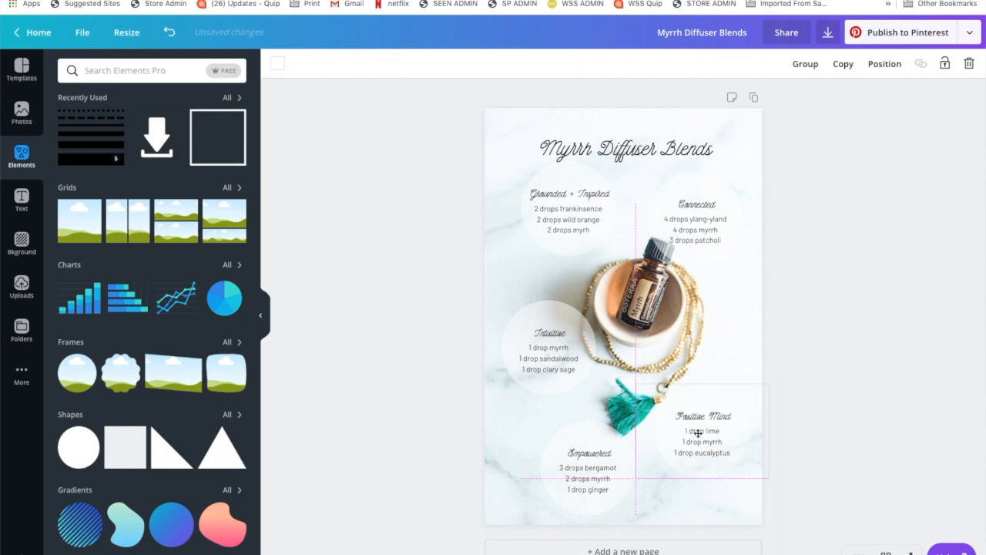
click(587, 459)
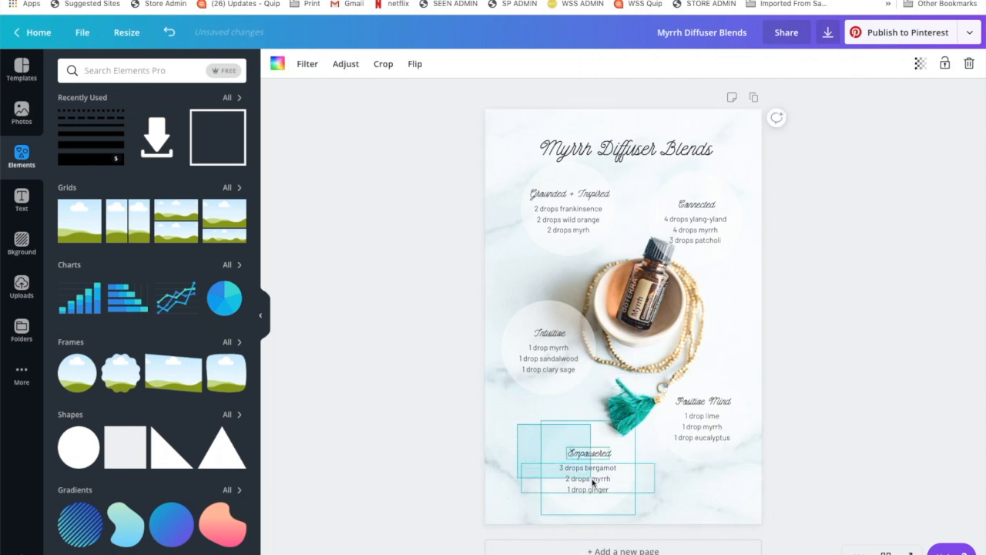
drag(589, 478, 570, 459)
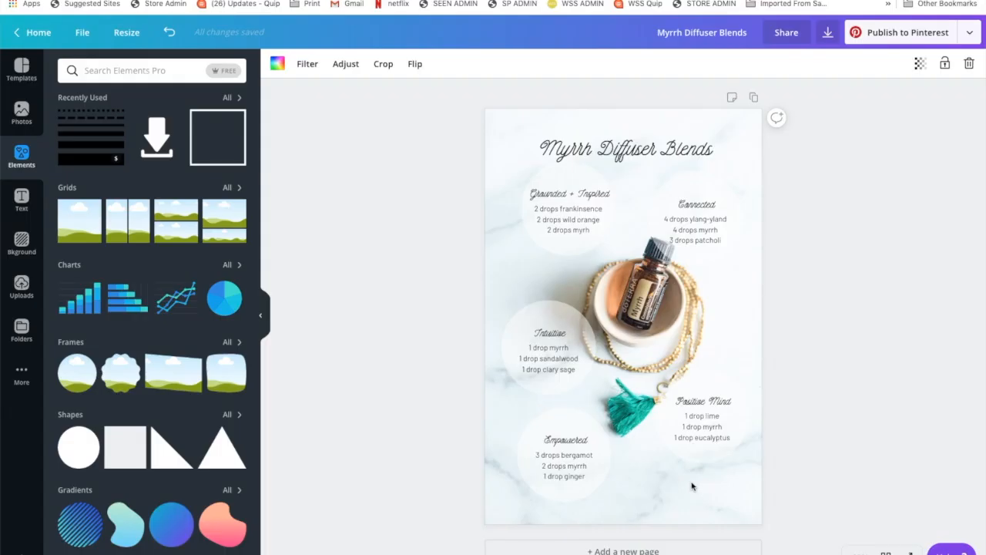
mouse_move(673, 500)
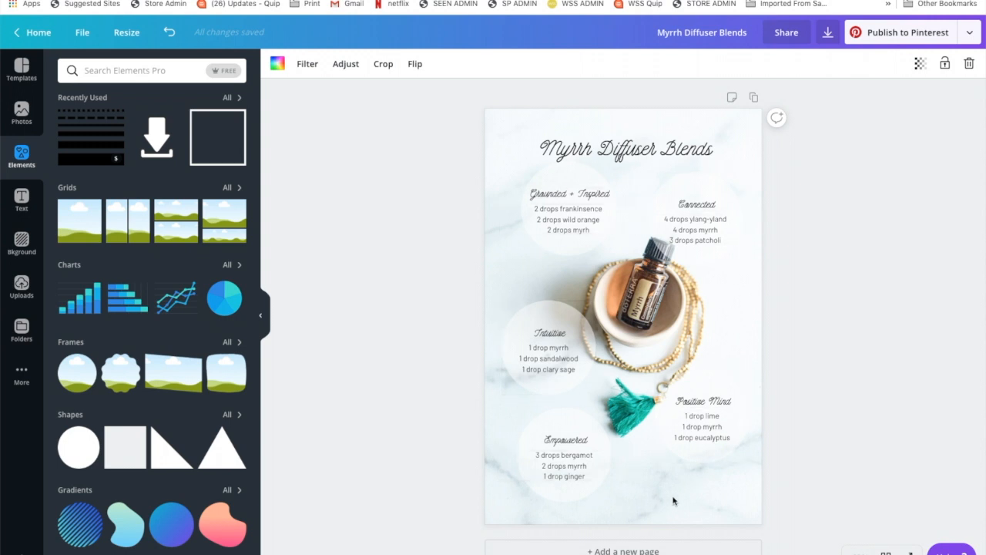
mouse_move(710, 490)
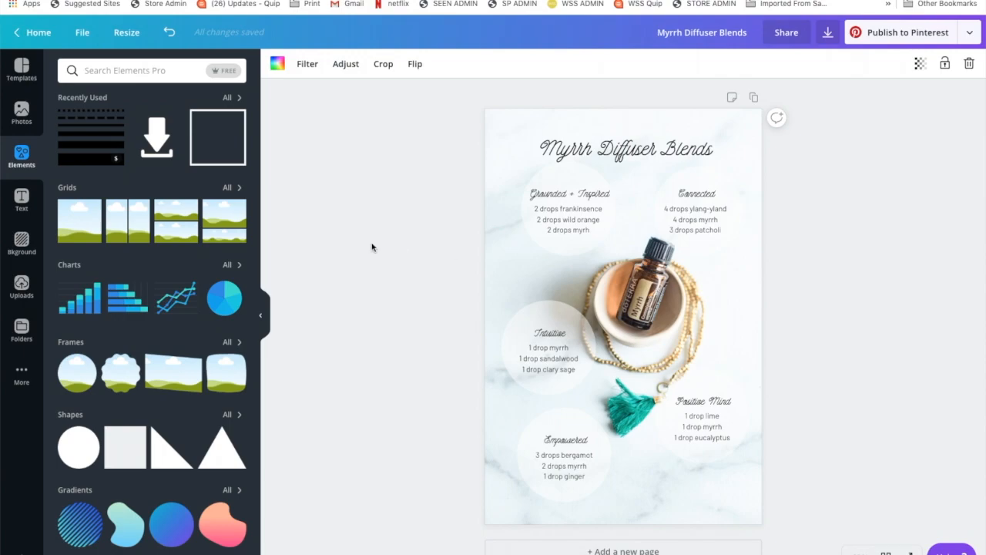
Add a heading reading wellnessstockshop.com at text size 24
click(22, 199)
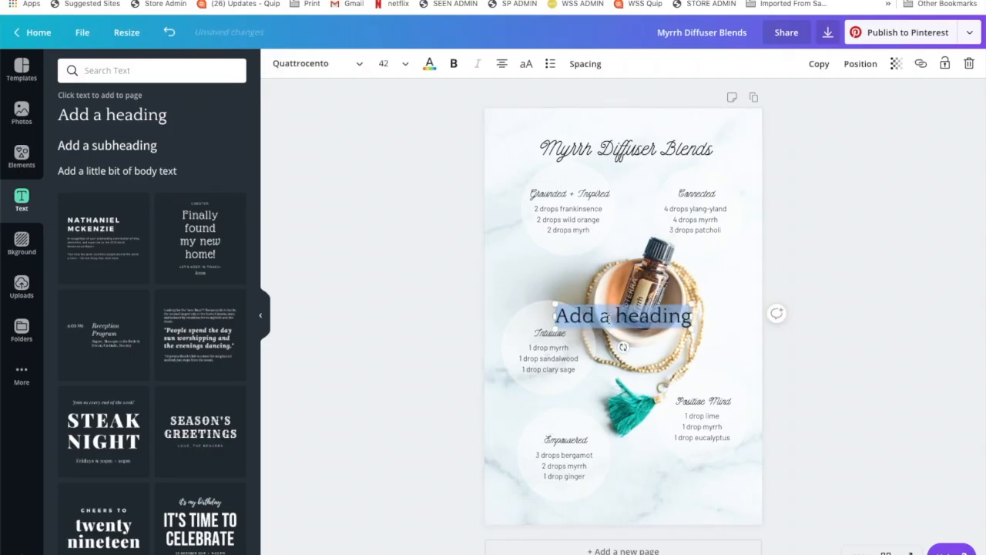
text(wellnessstockshop.com)
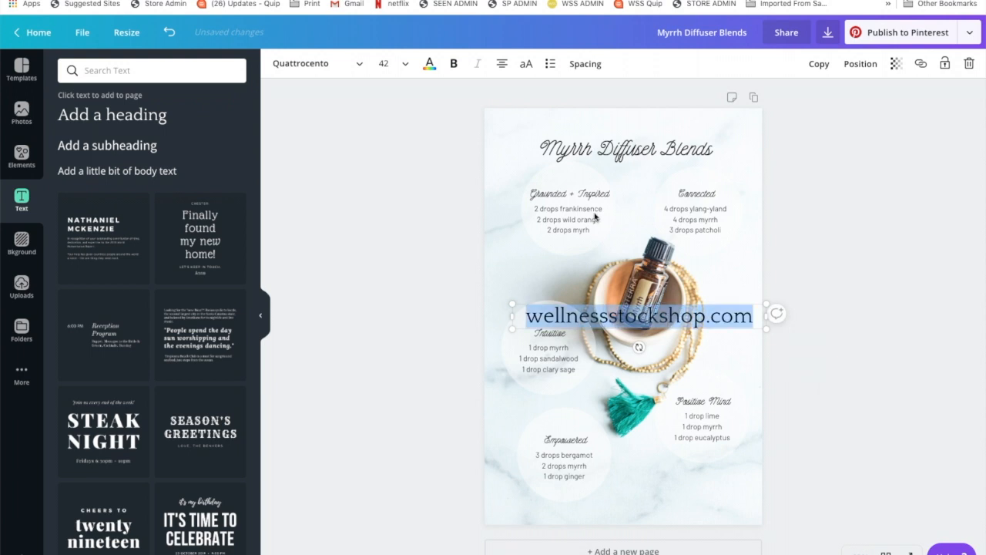
click(382, 63)
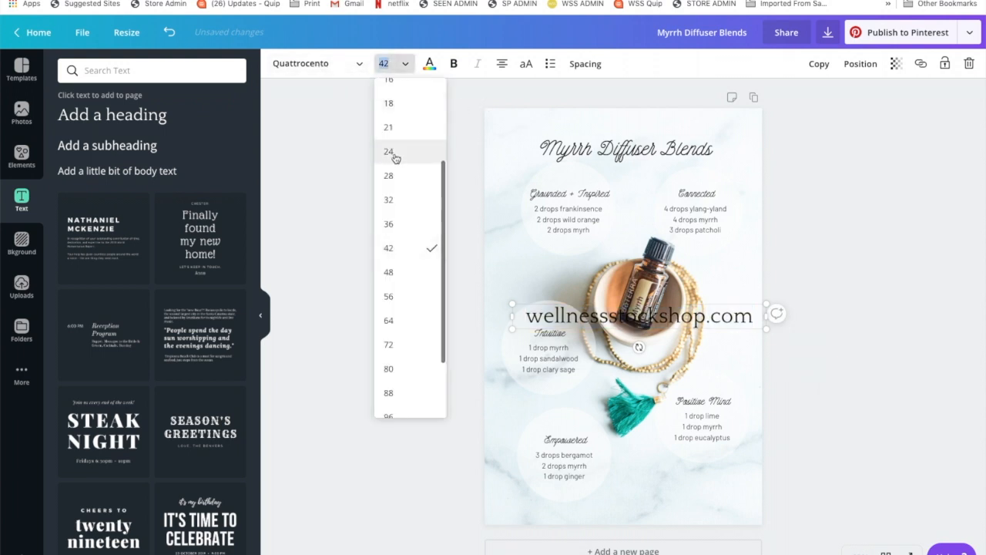
click(388, 151)
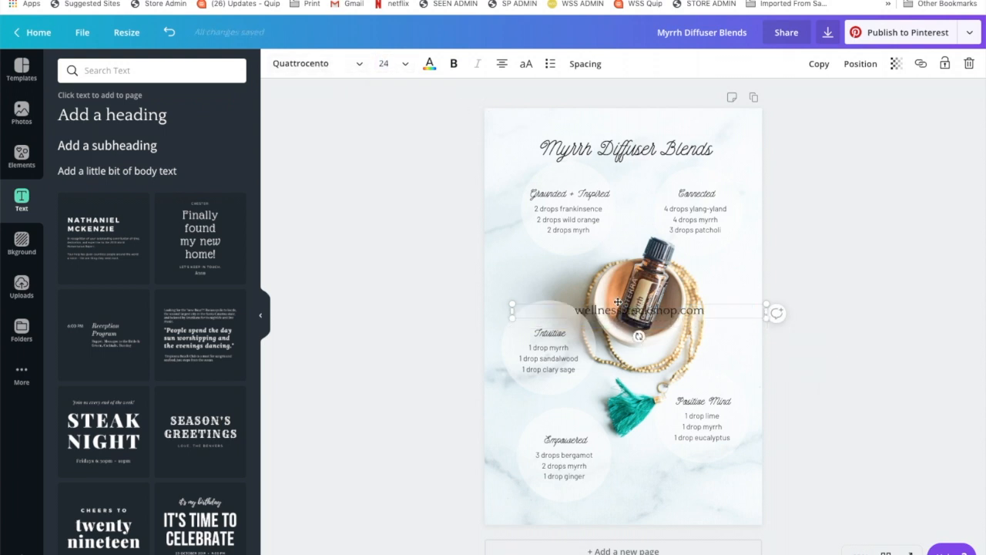
Position the website address along the page bottom below the five circles
drag(638, 312, 623, 501)
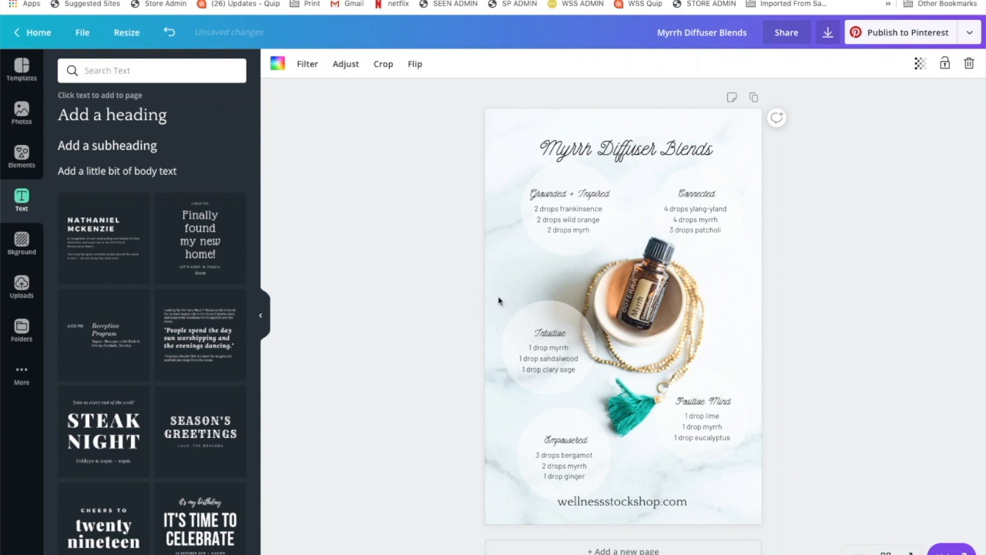
click(548, 367)
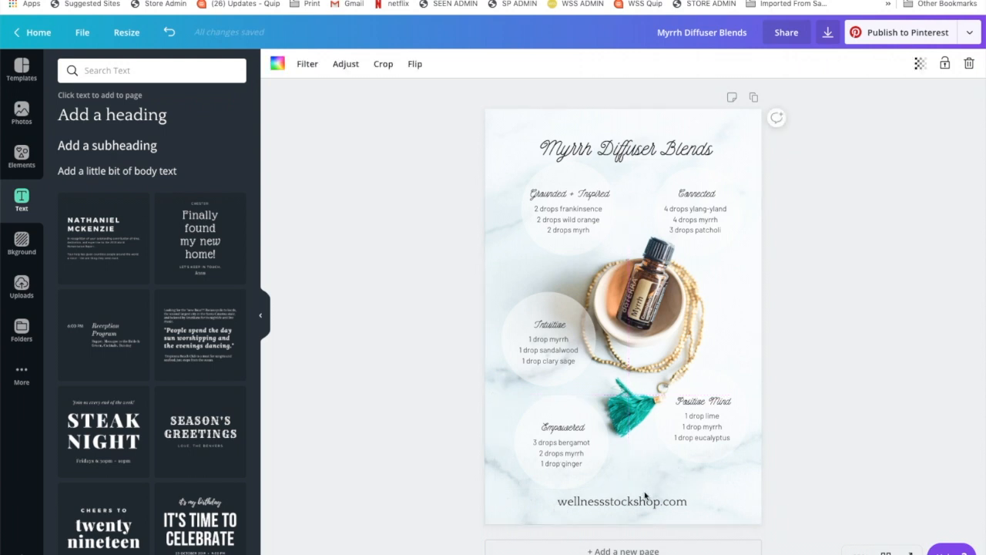
mouse_move(633, 477)
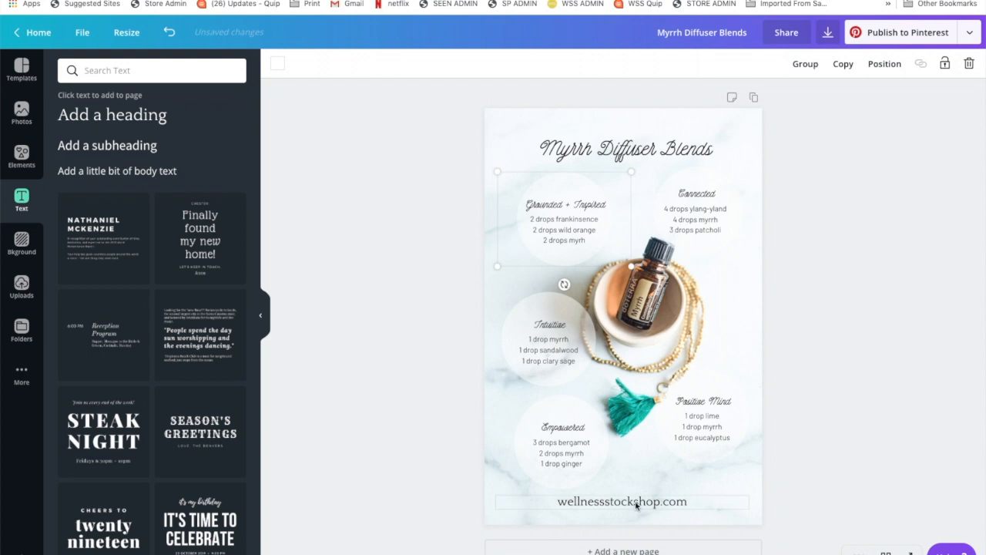
double_click(623, 502)
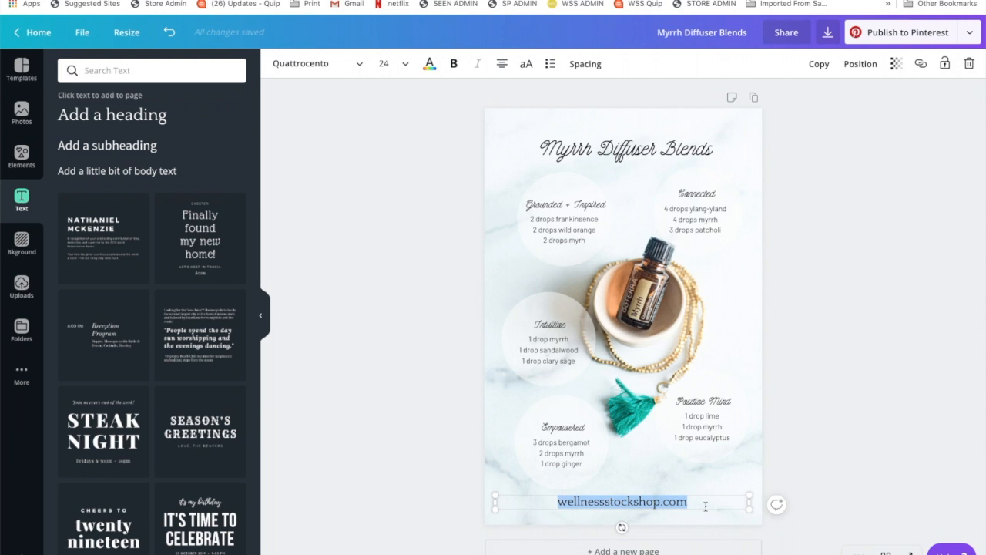
mouse_move(684, 518)
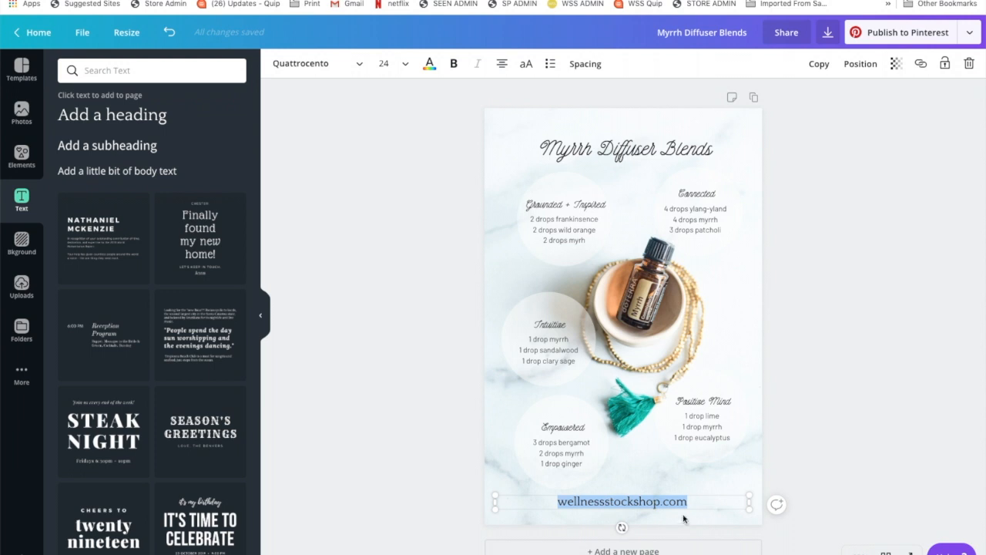
click(622, 308)
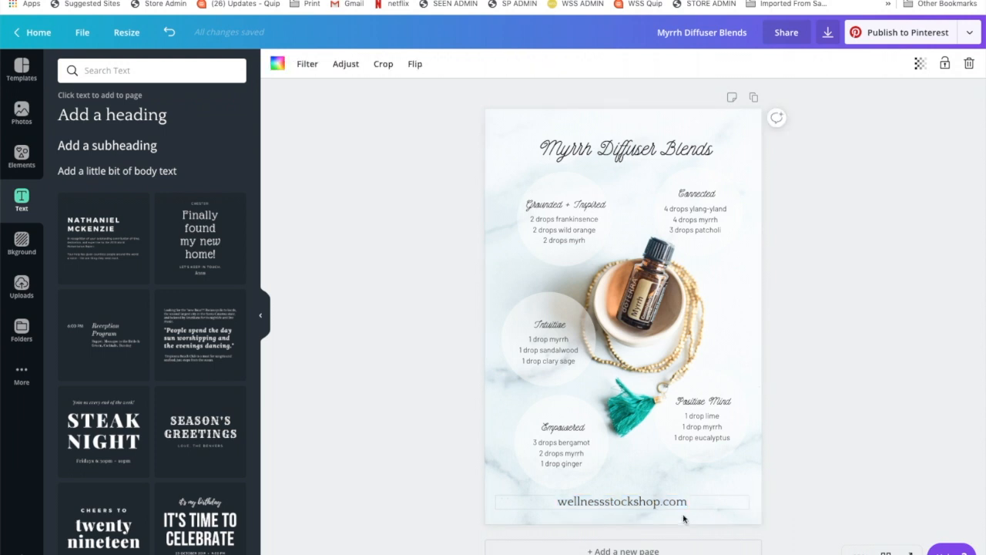